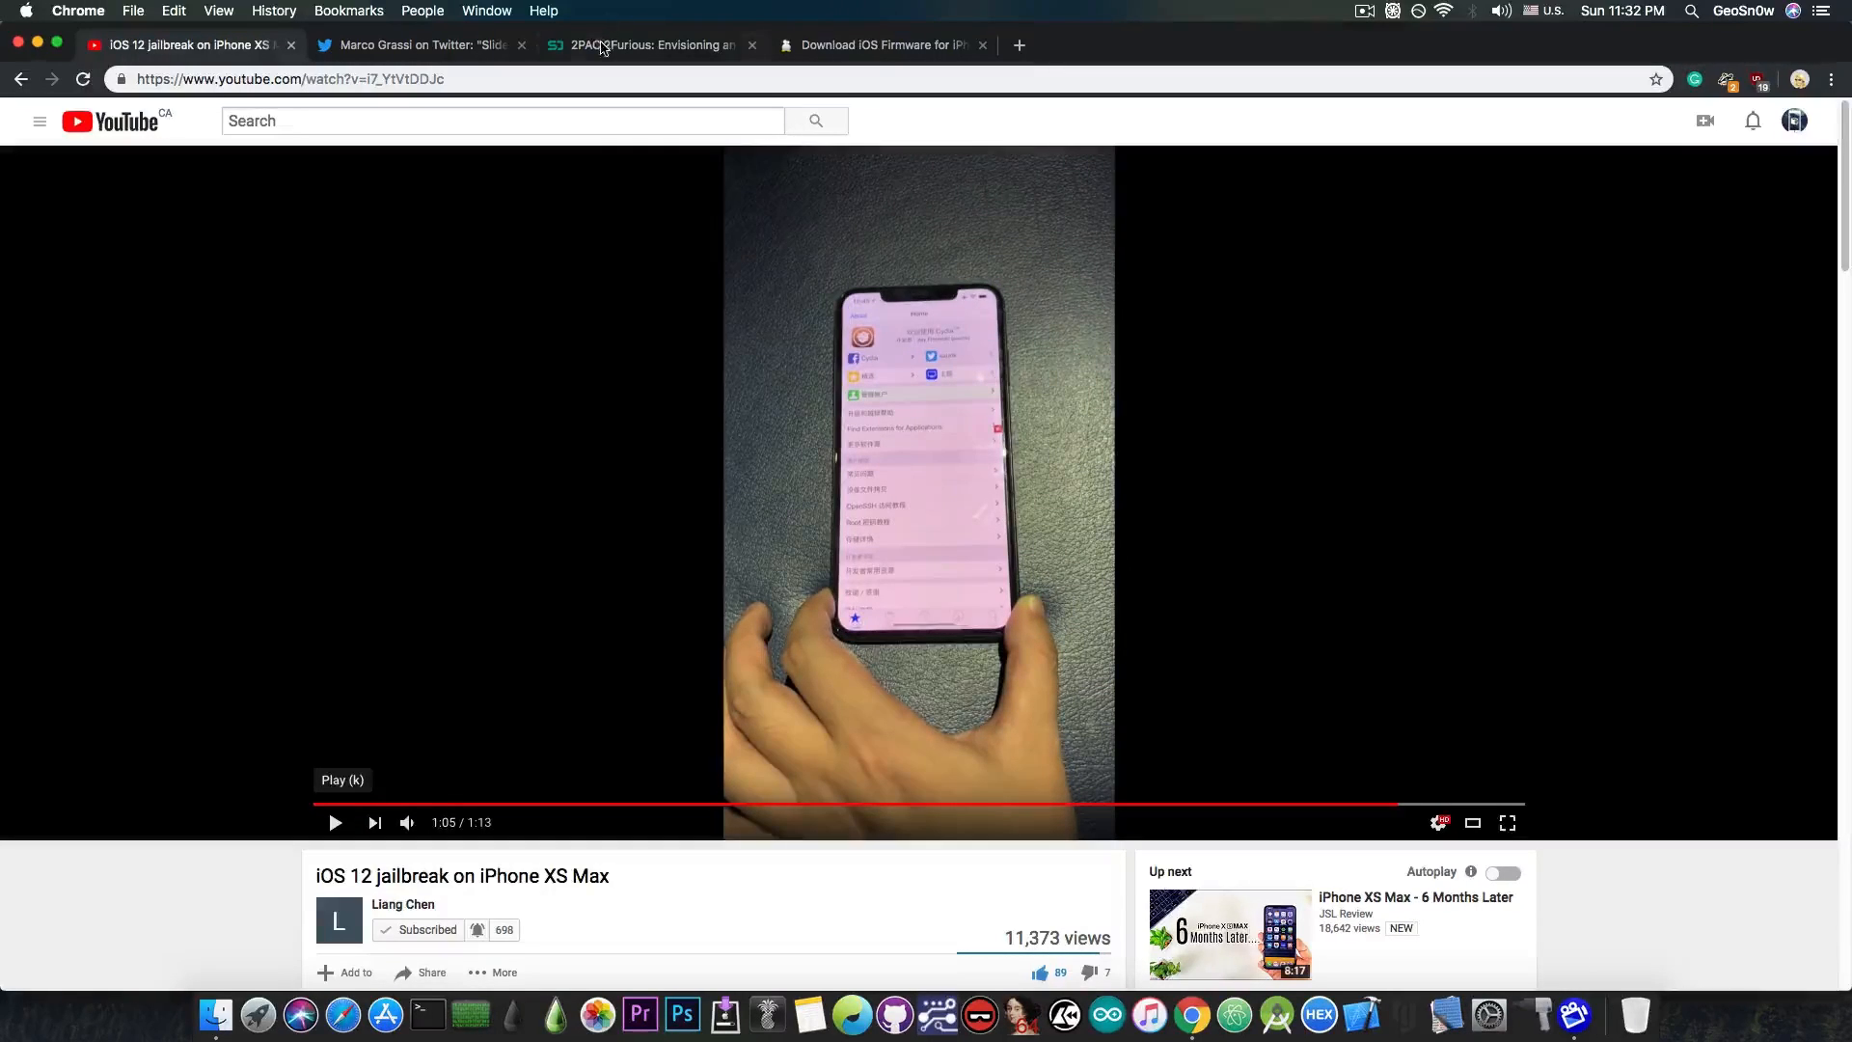
pyautogui.moveTo(428, 54)
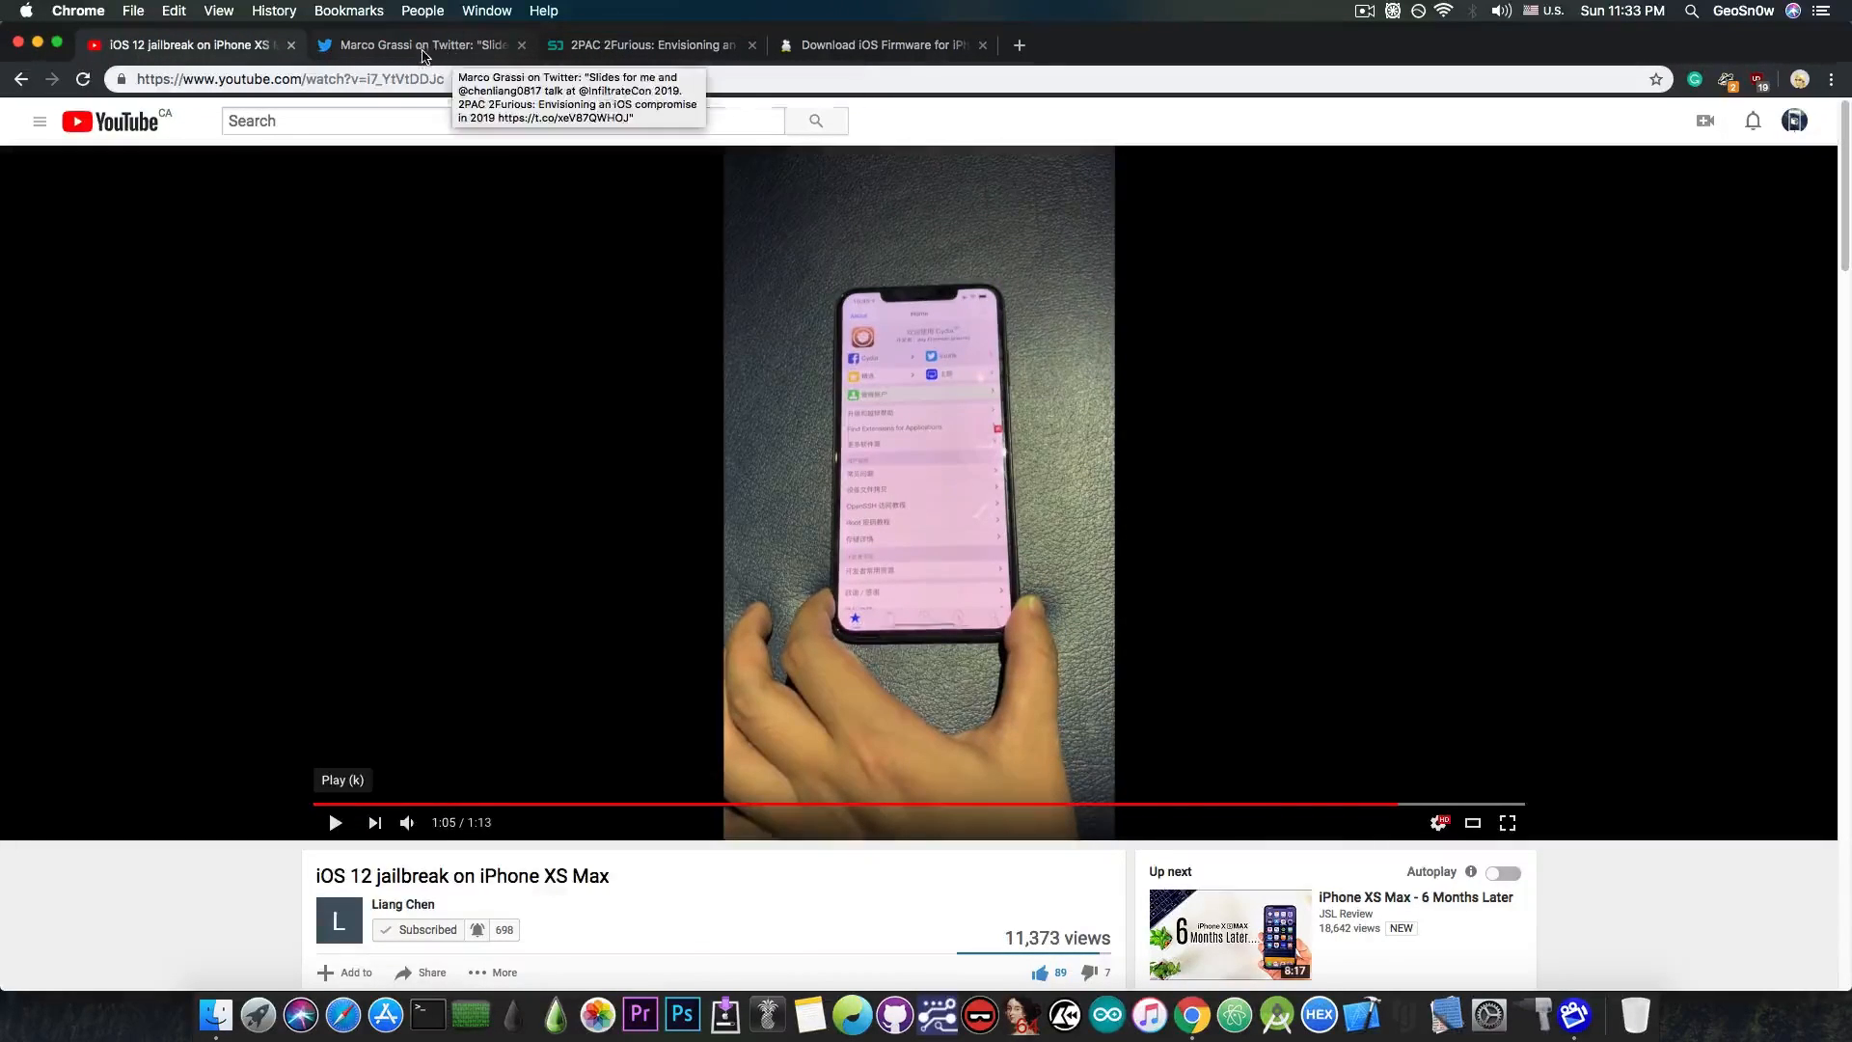
# - Bring the Speaker Deck '2PAC 2Furious' title slide to the front, leaving the YouTube demo paused at 1:05
pyautogui.click(418, 44)
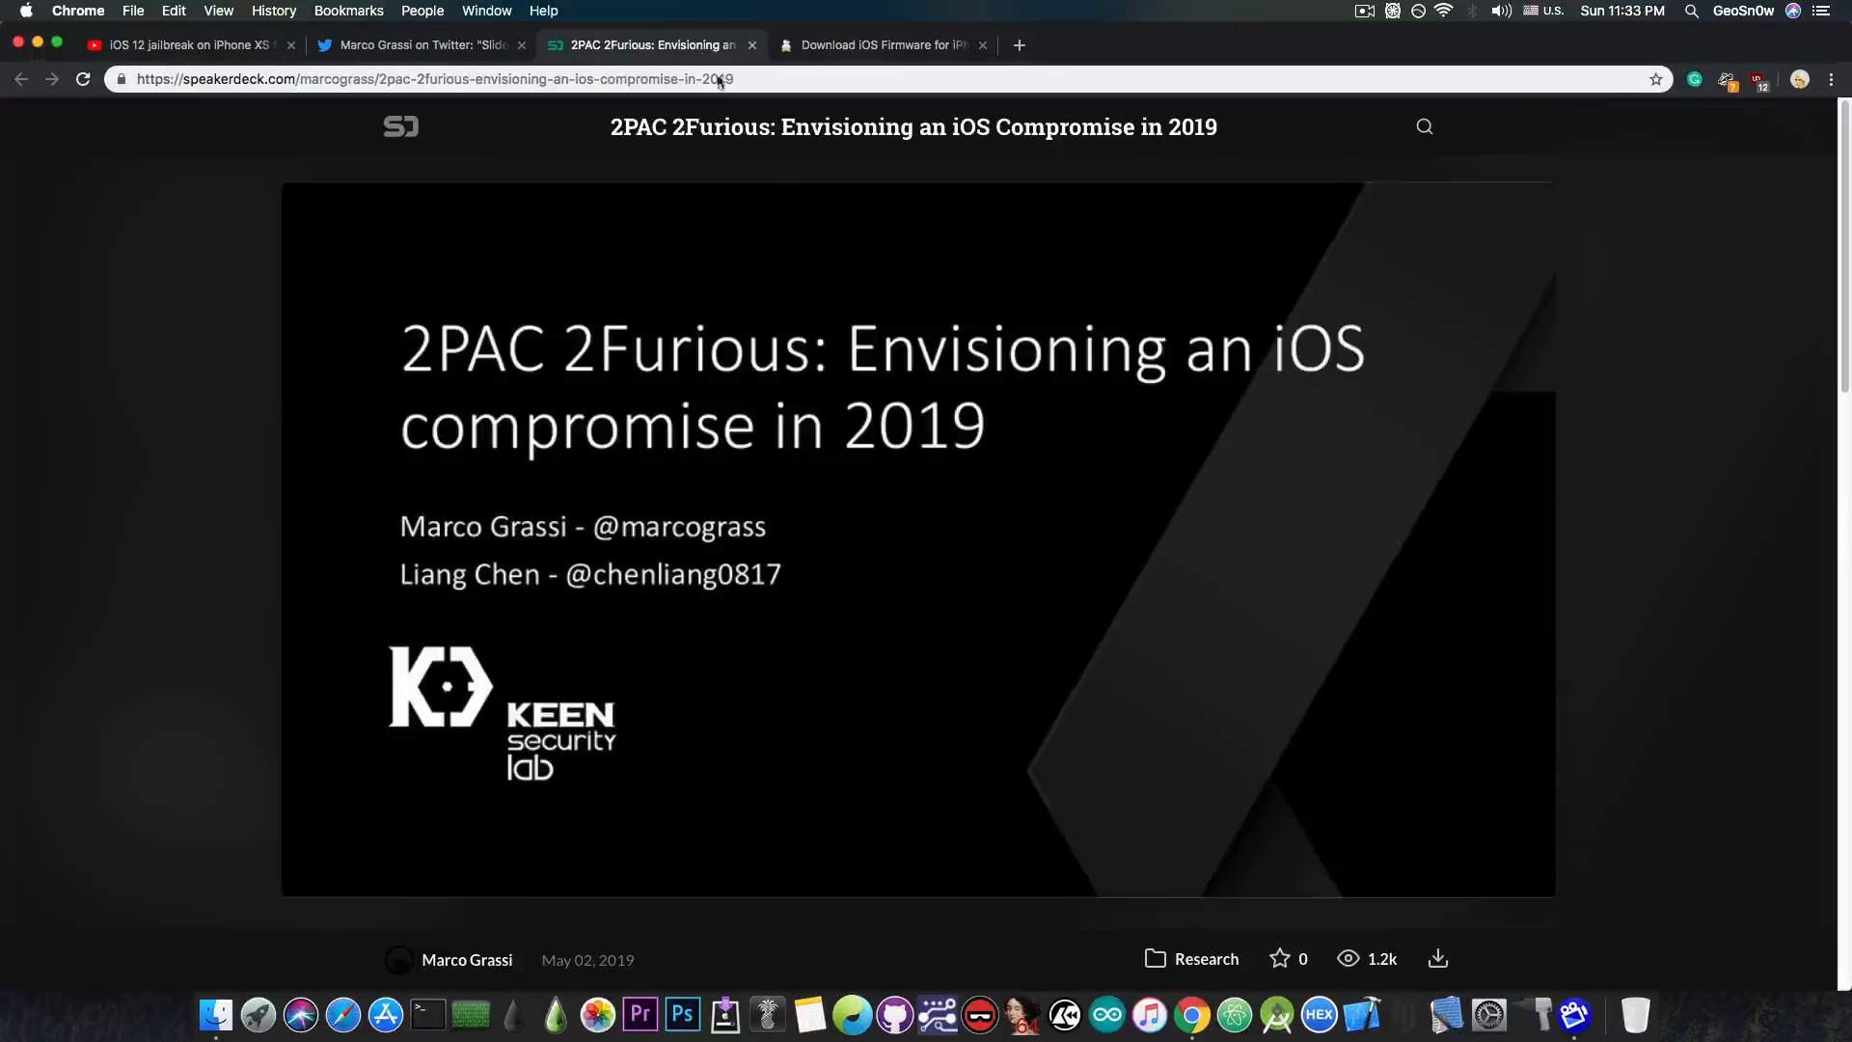
pyautogui.moveTo(1036, 517)
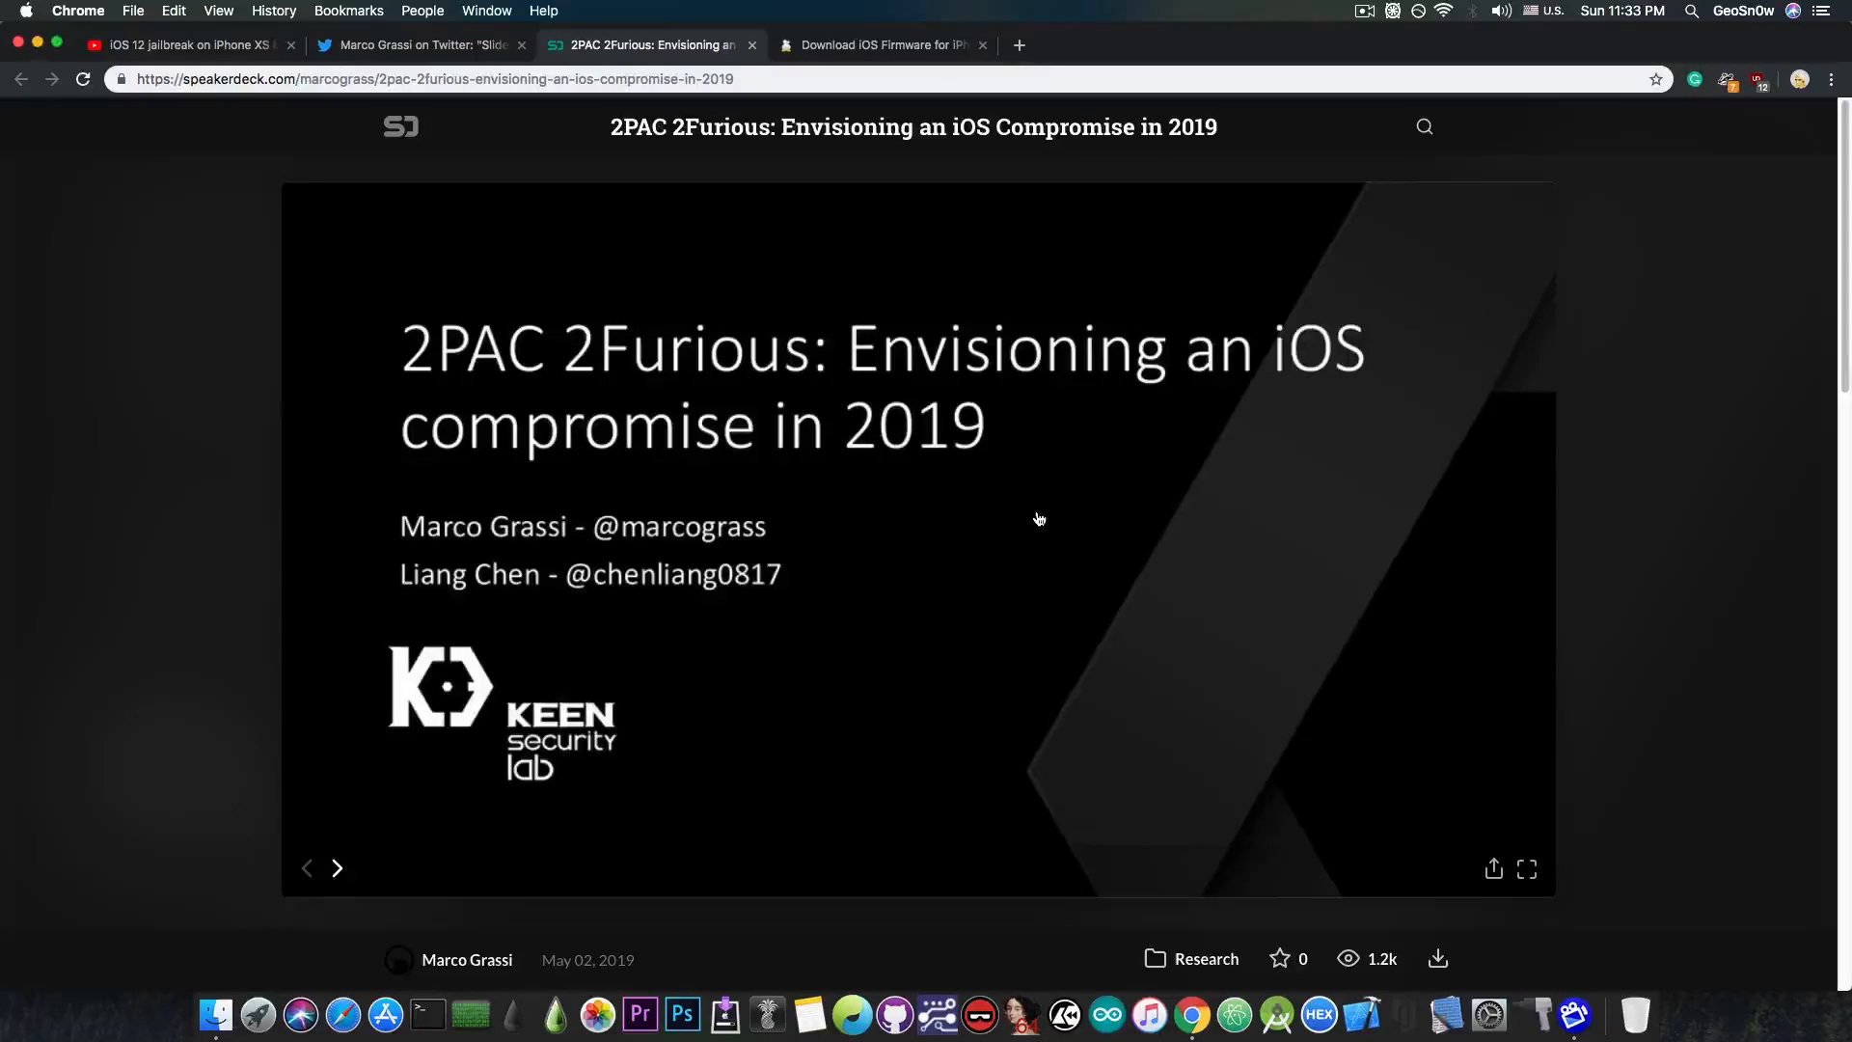
# - Focus the slide viewer, then return to the paused iOS 12 jailbreak video on YouTube
pyautogui.click(338, 868)
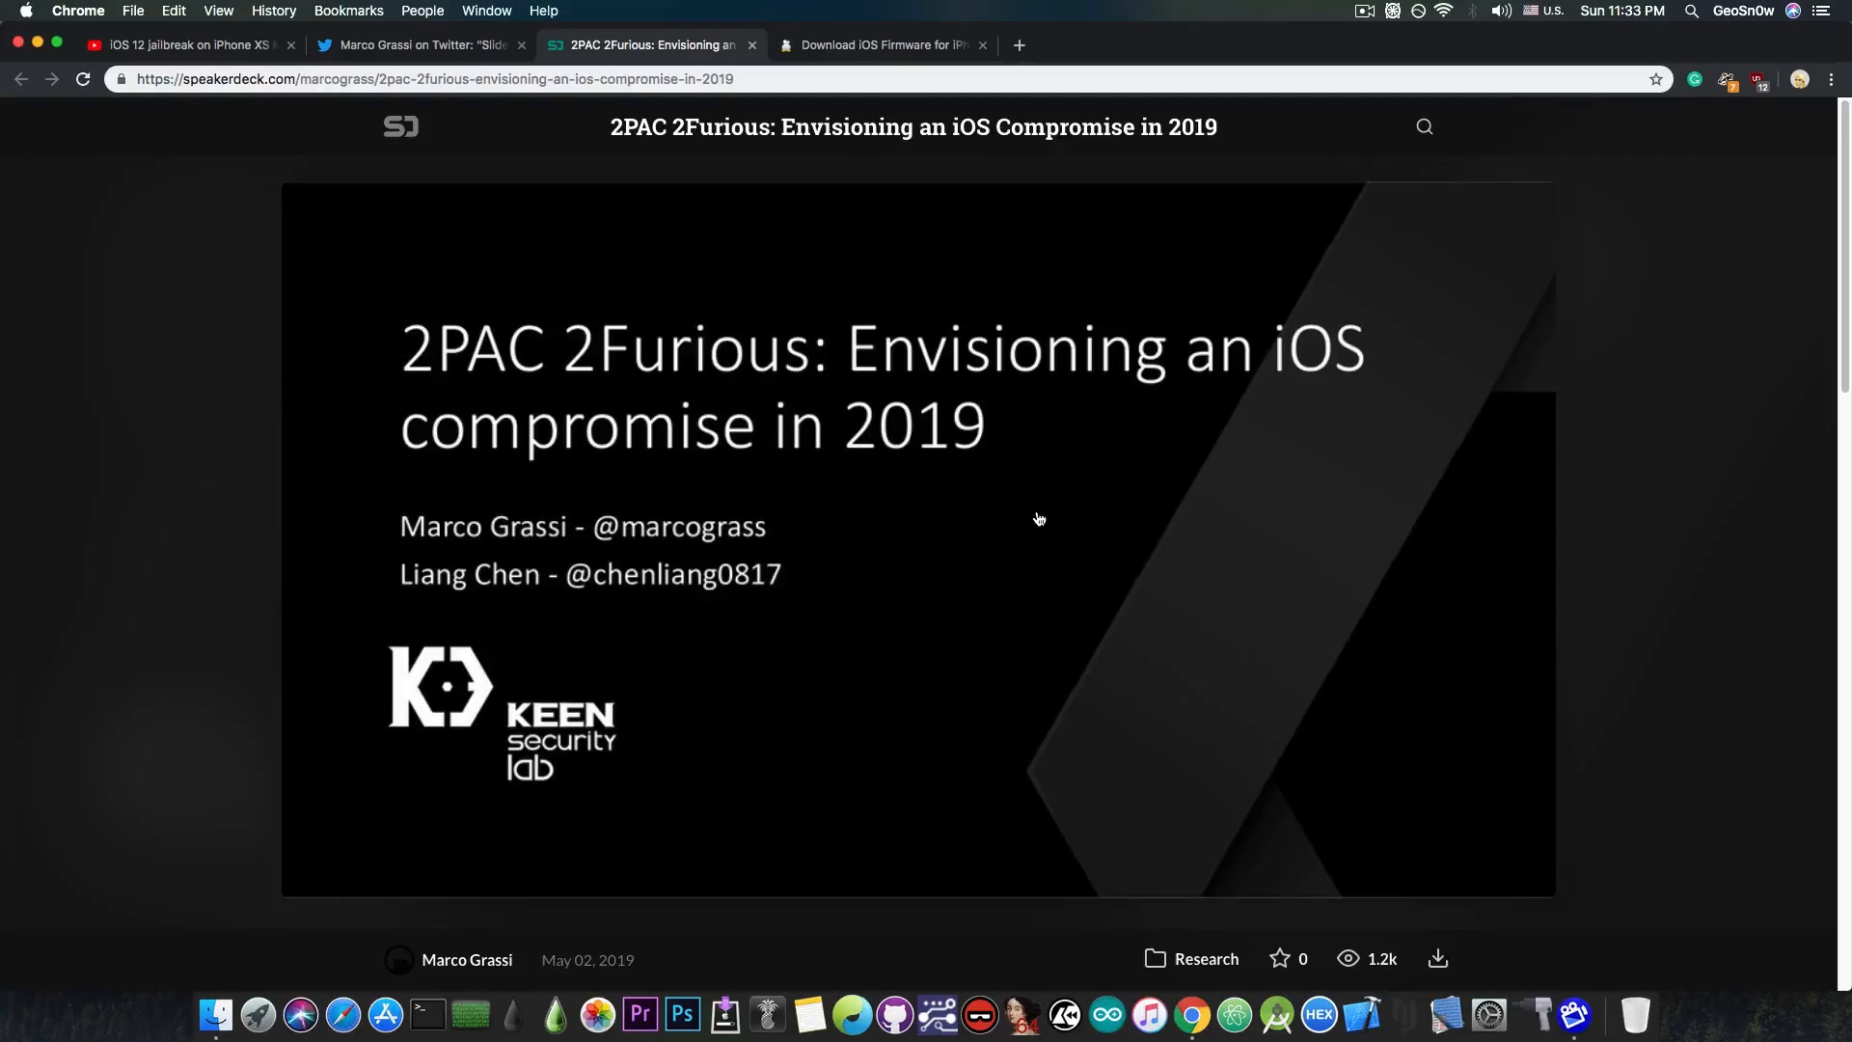
pyautogui.moveTo(970, 467)
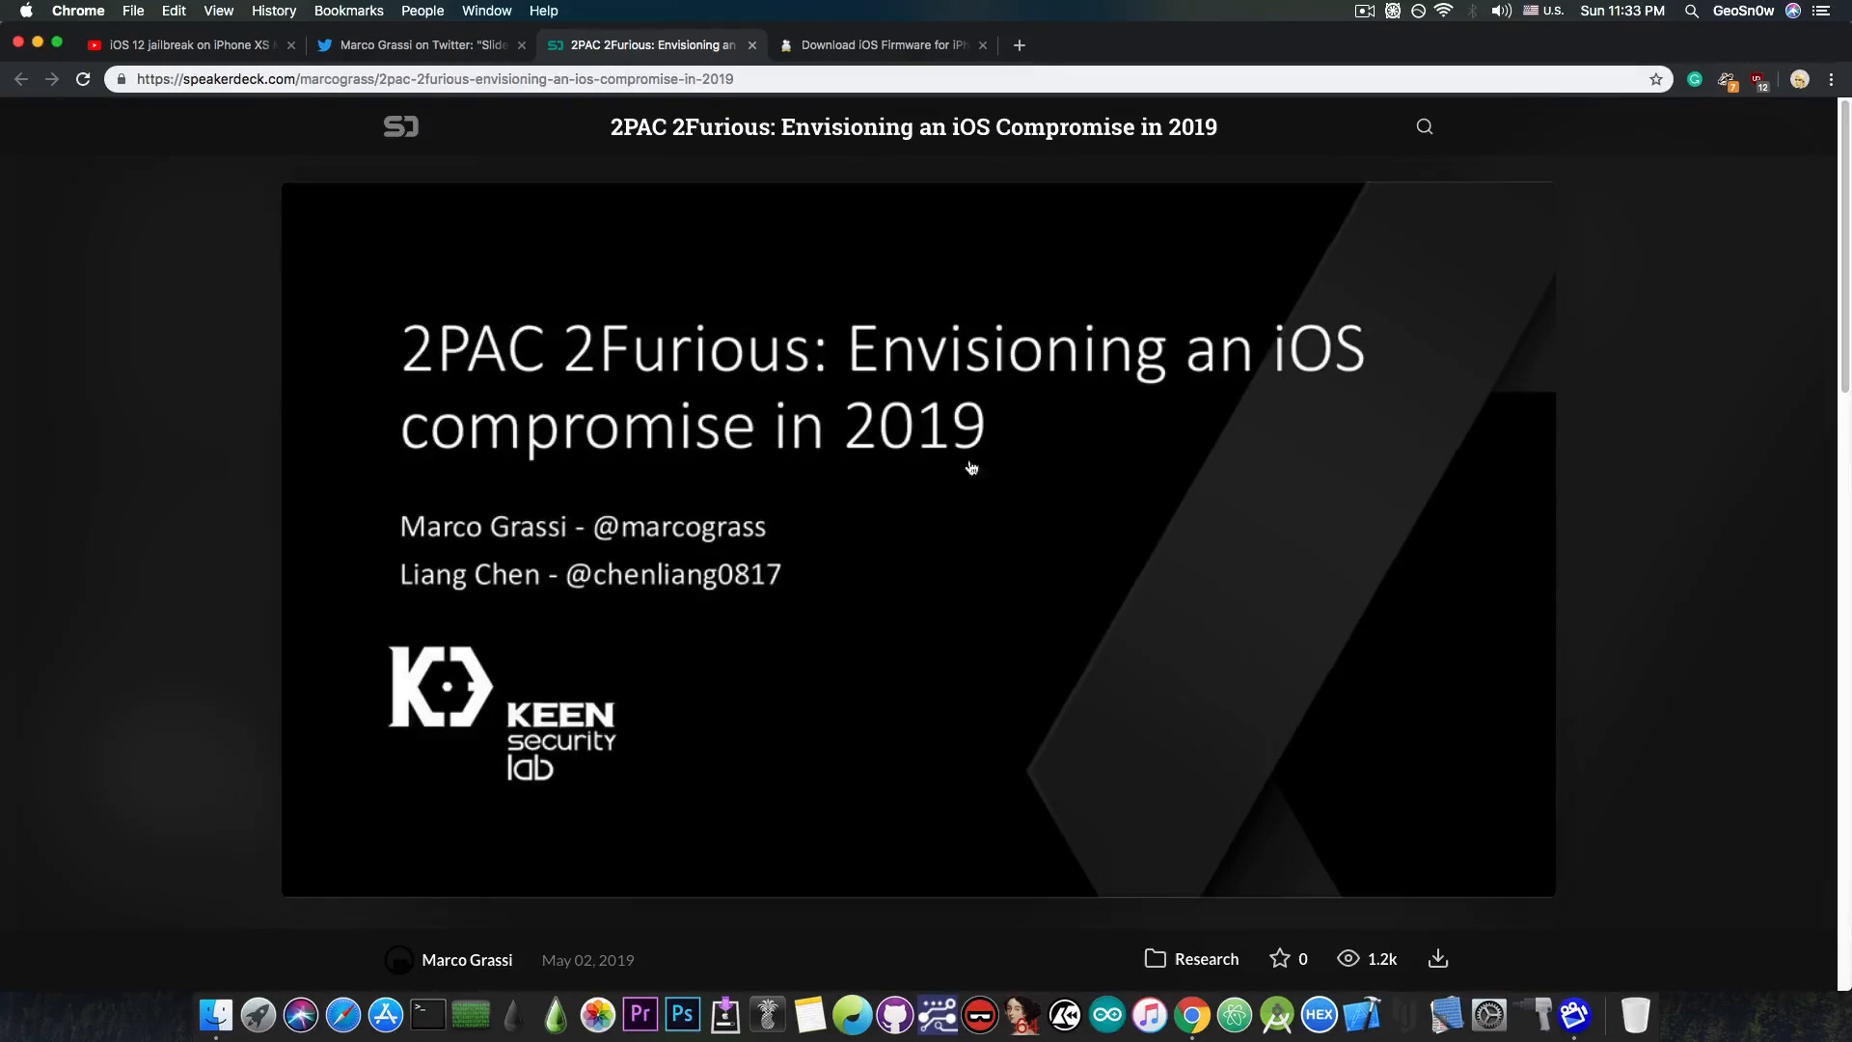
pyautogui.click(189, 46)
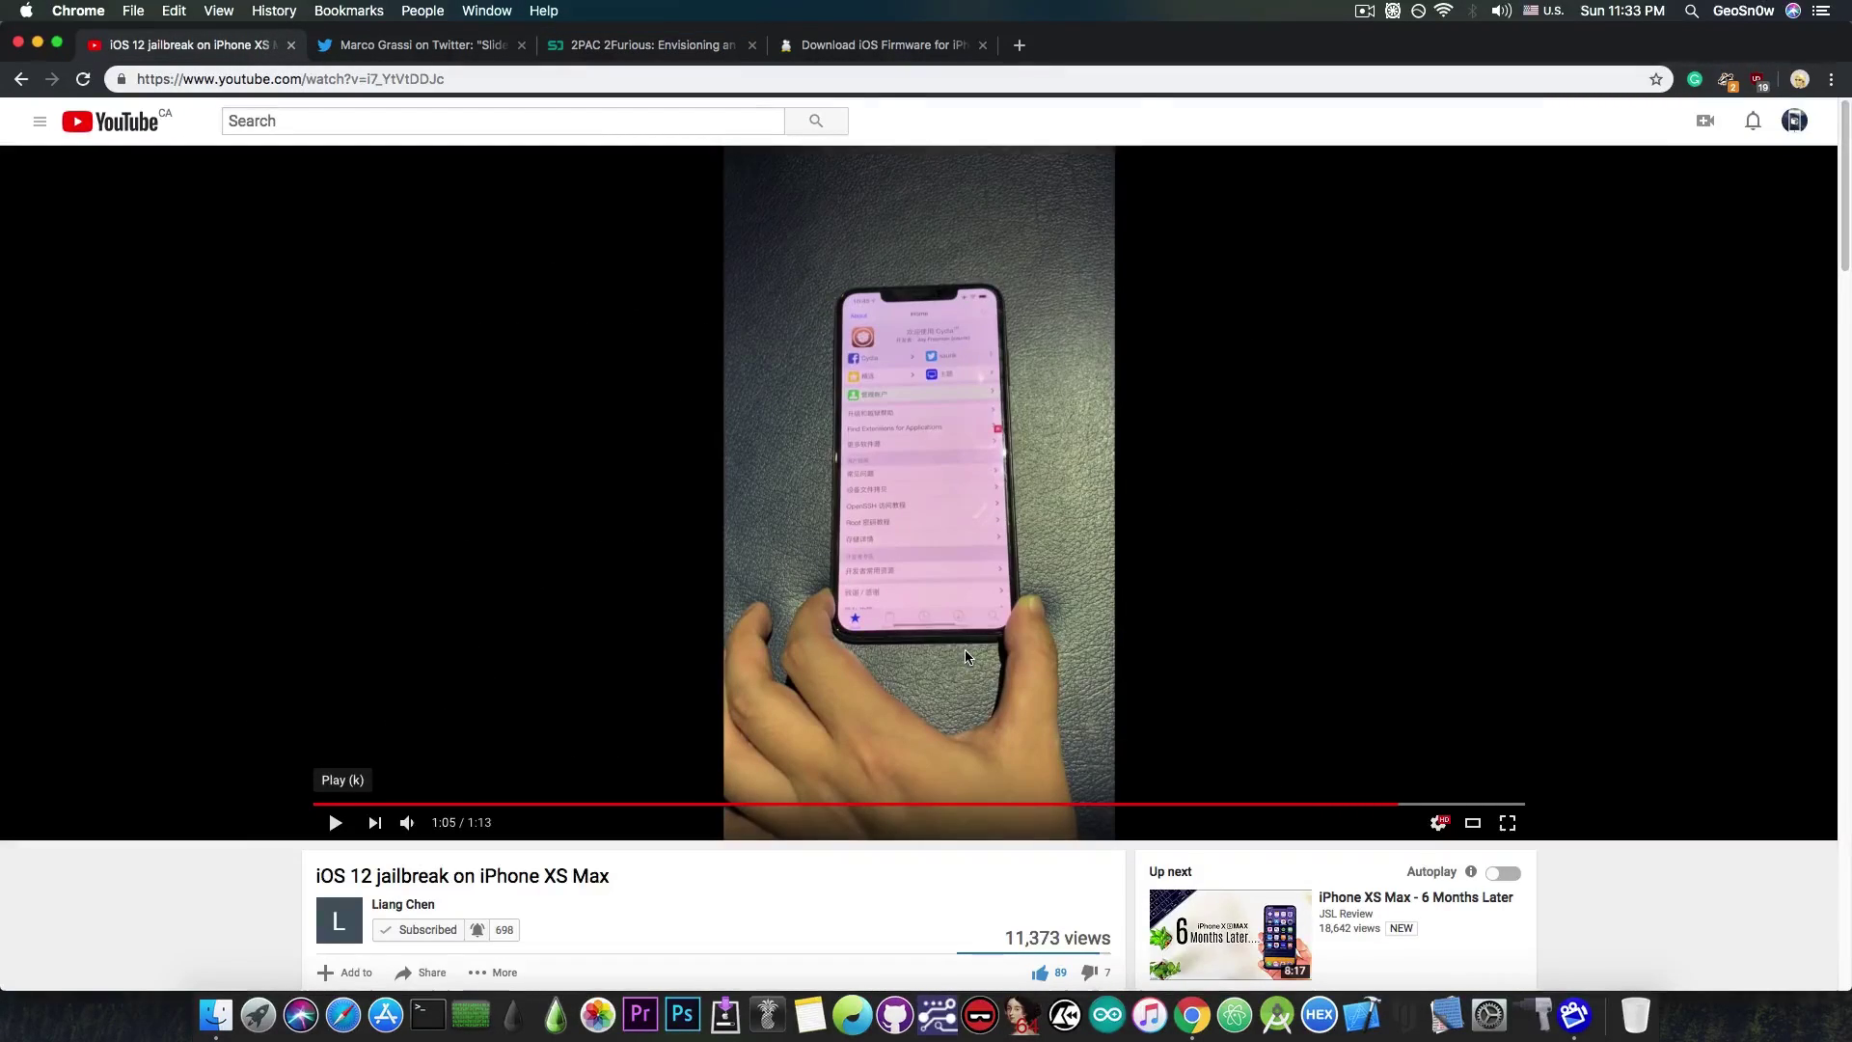
pyautogui.moveTo(939, 533)
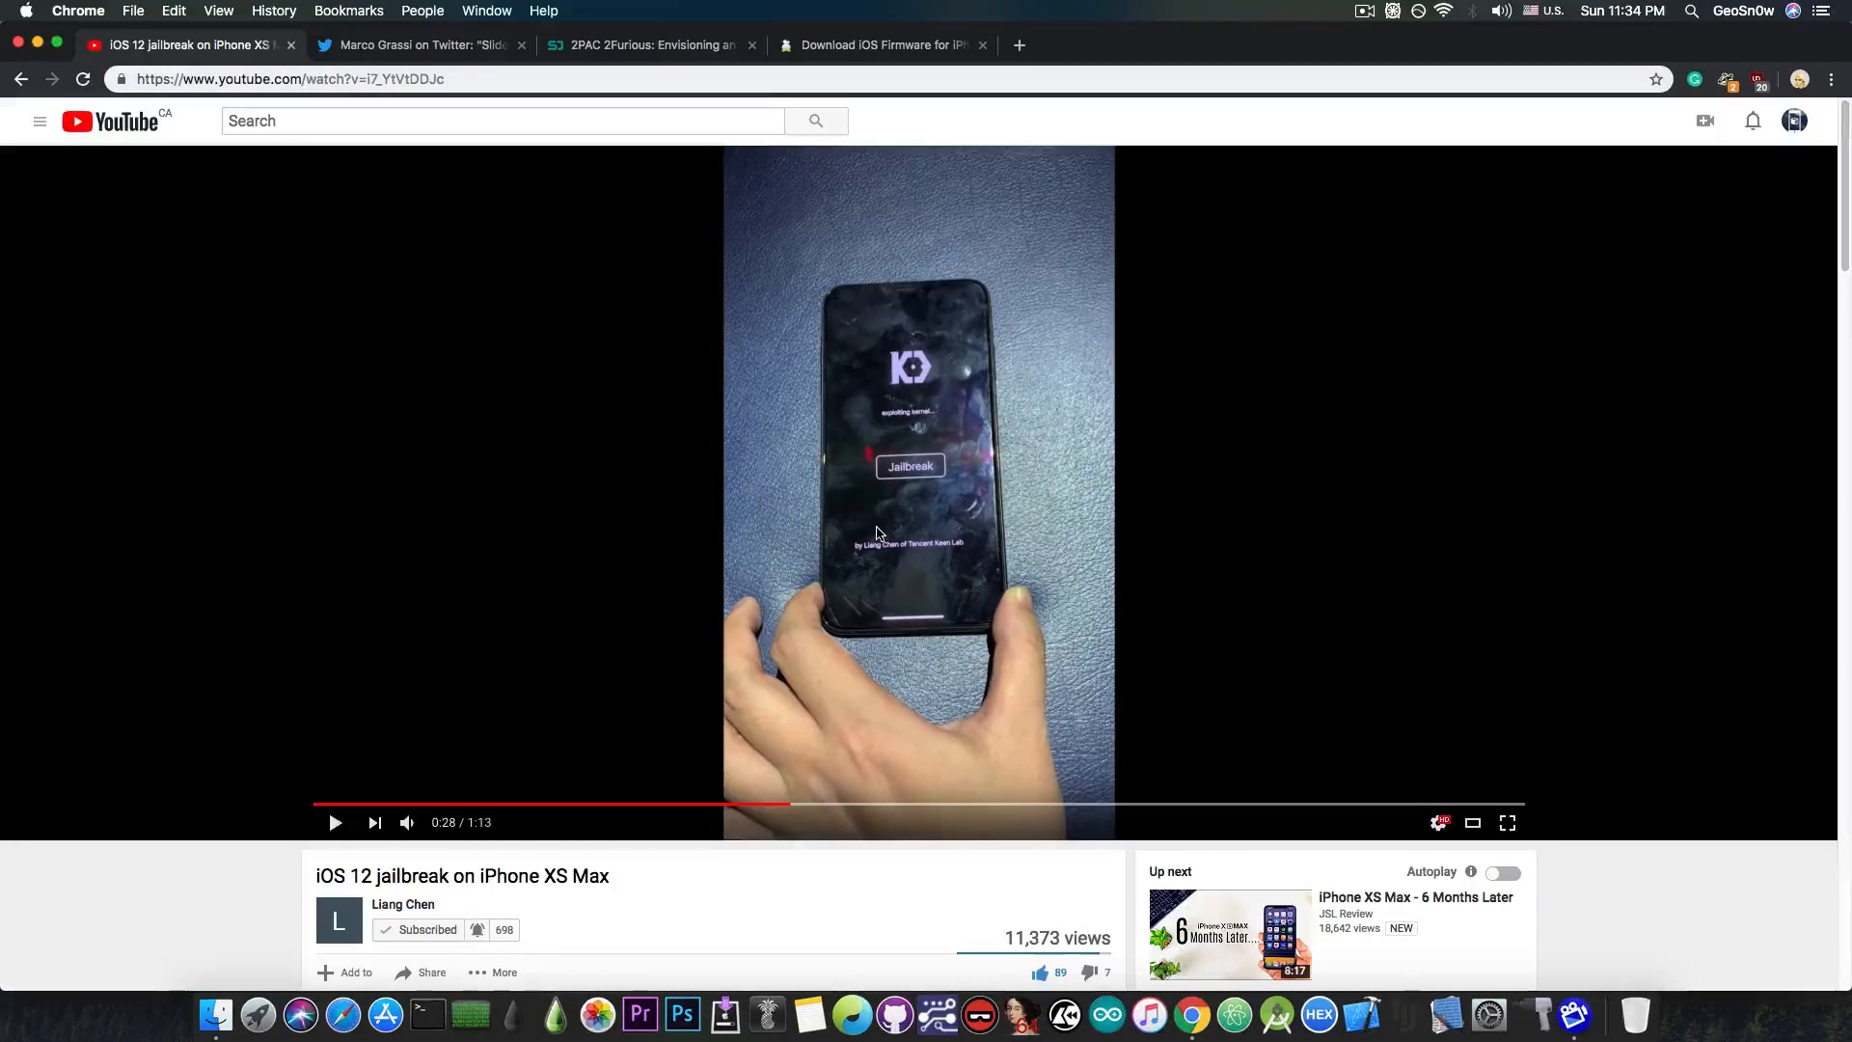
# - Return to the Speaker Deck talk, now showing the Agenda slide on PAC and baseband
pyautogui.click(655, 45)
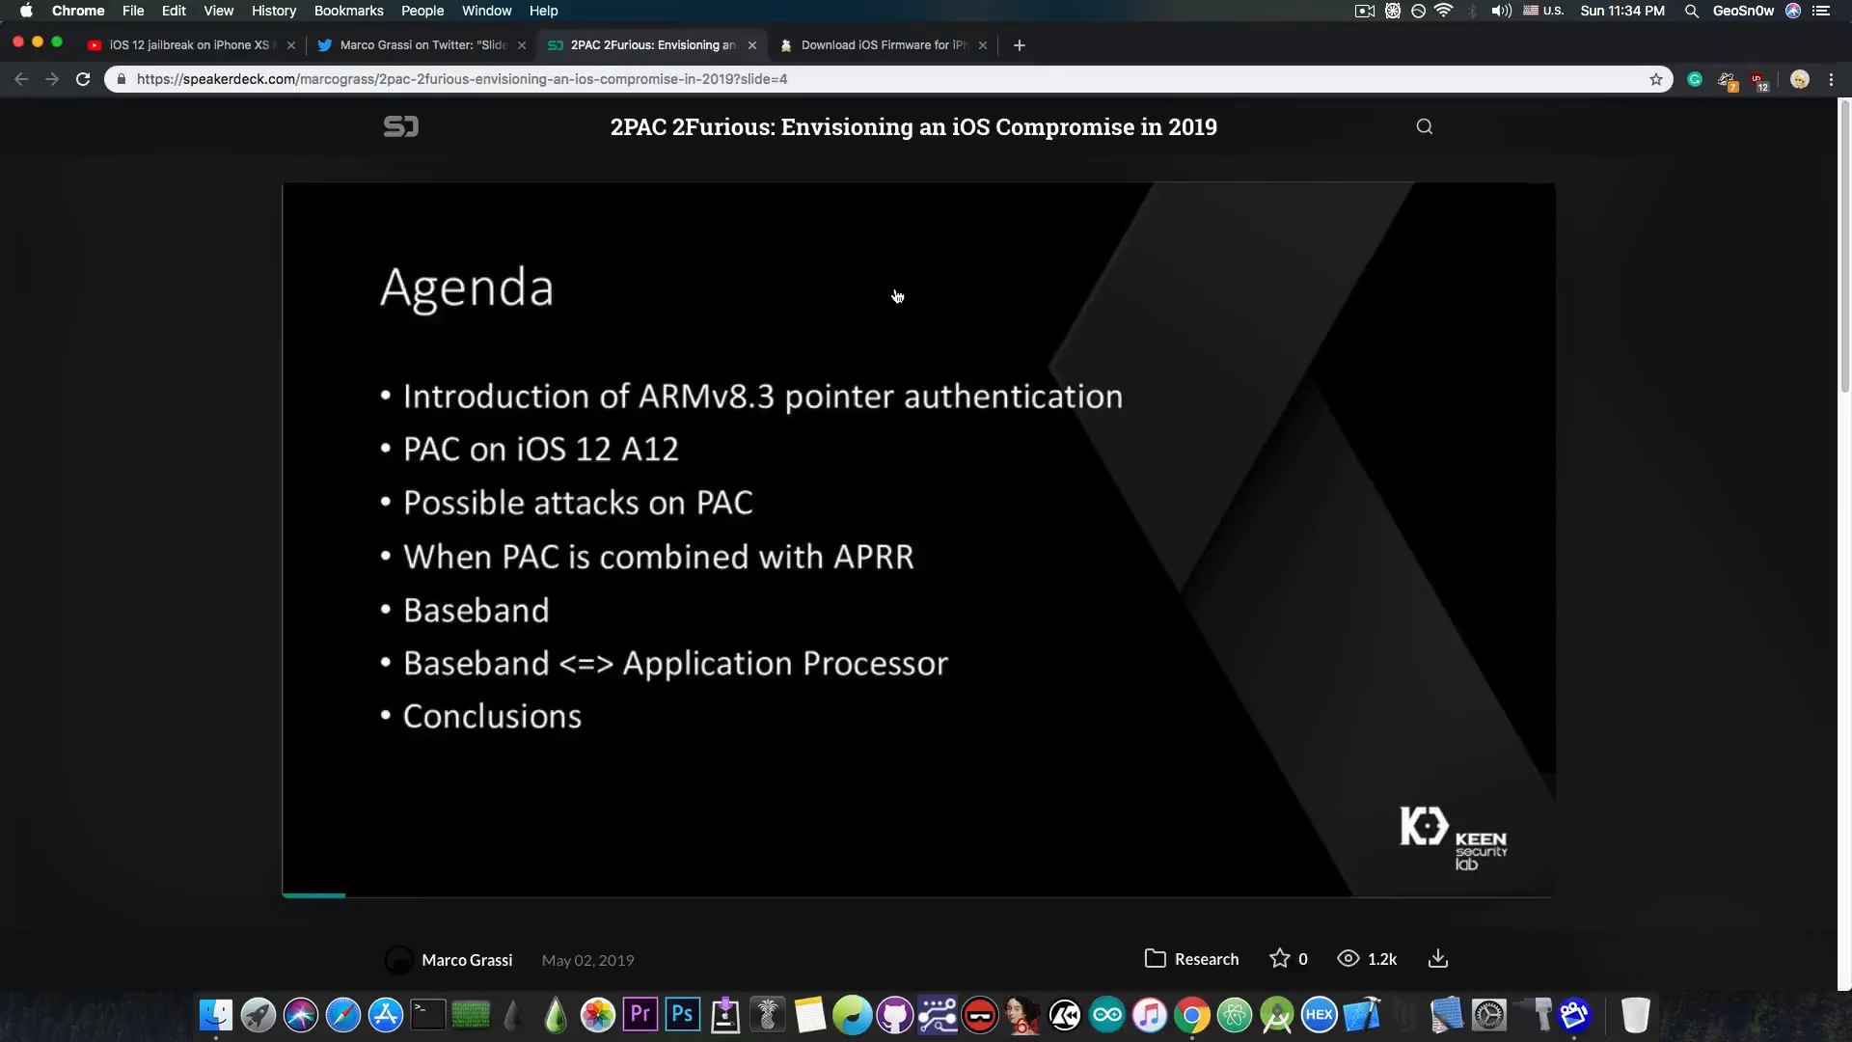
pyautogui.moveTo(899, 274)
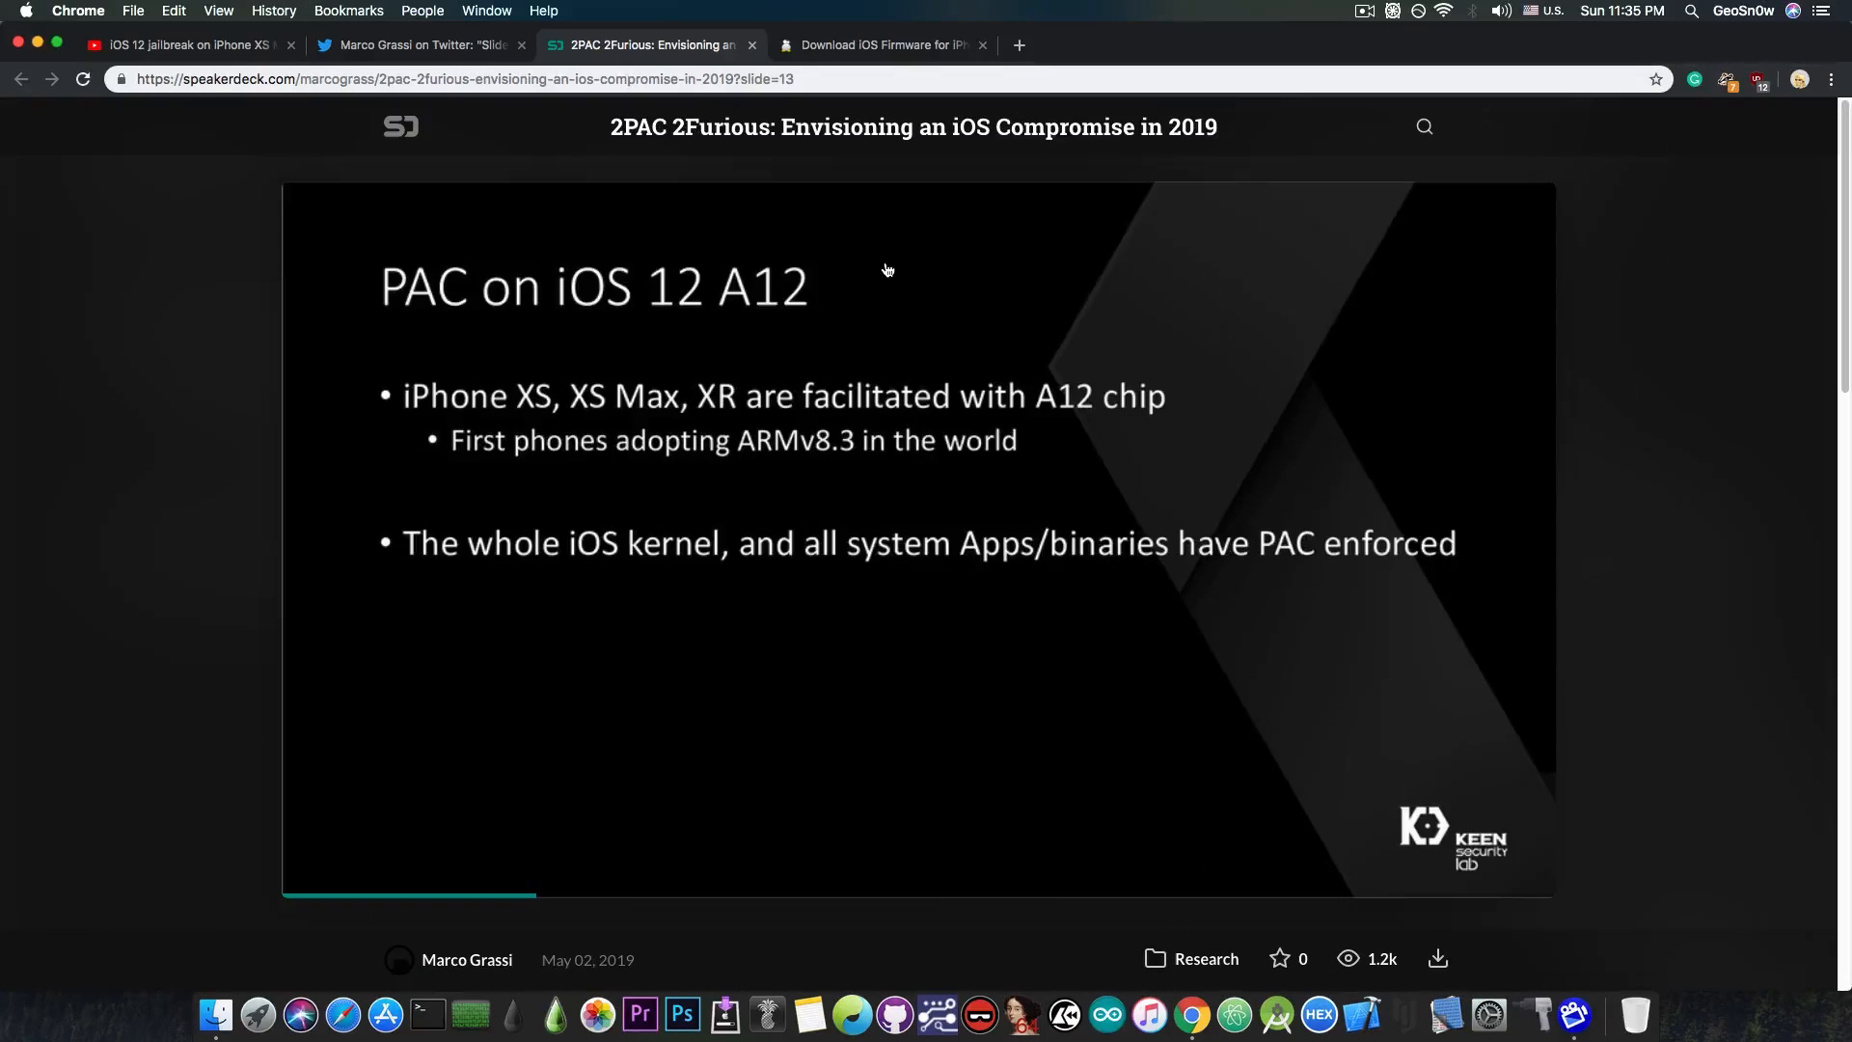
# - Advance the deck past the Agenda to slide 14, 'Key initialization in iOS 12'
pyautogui.press('Right')
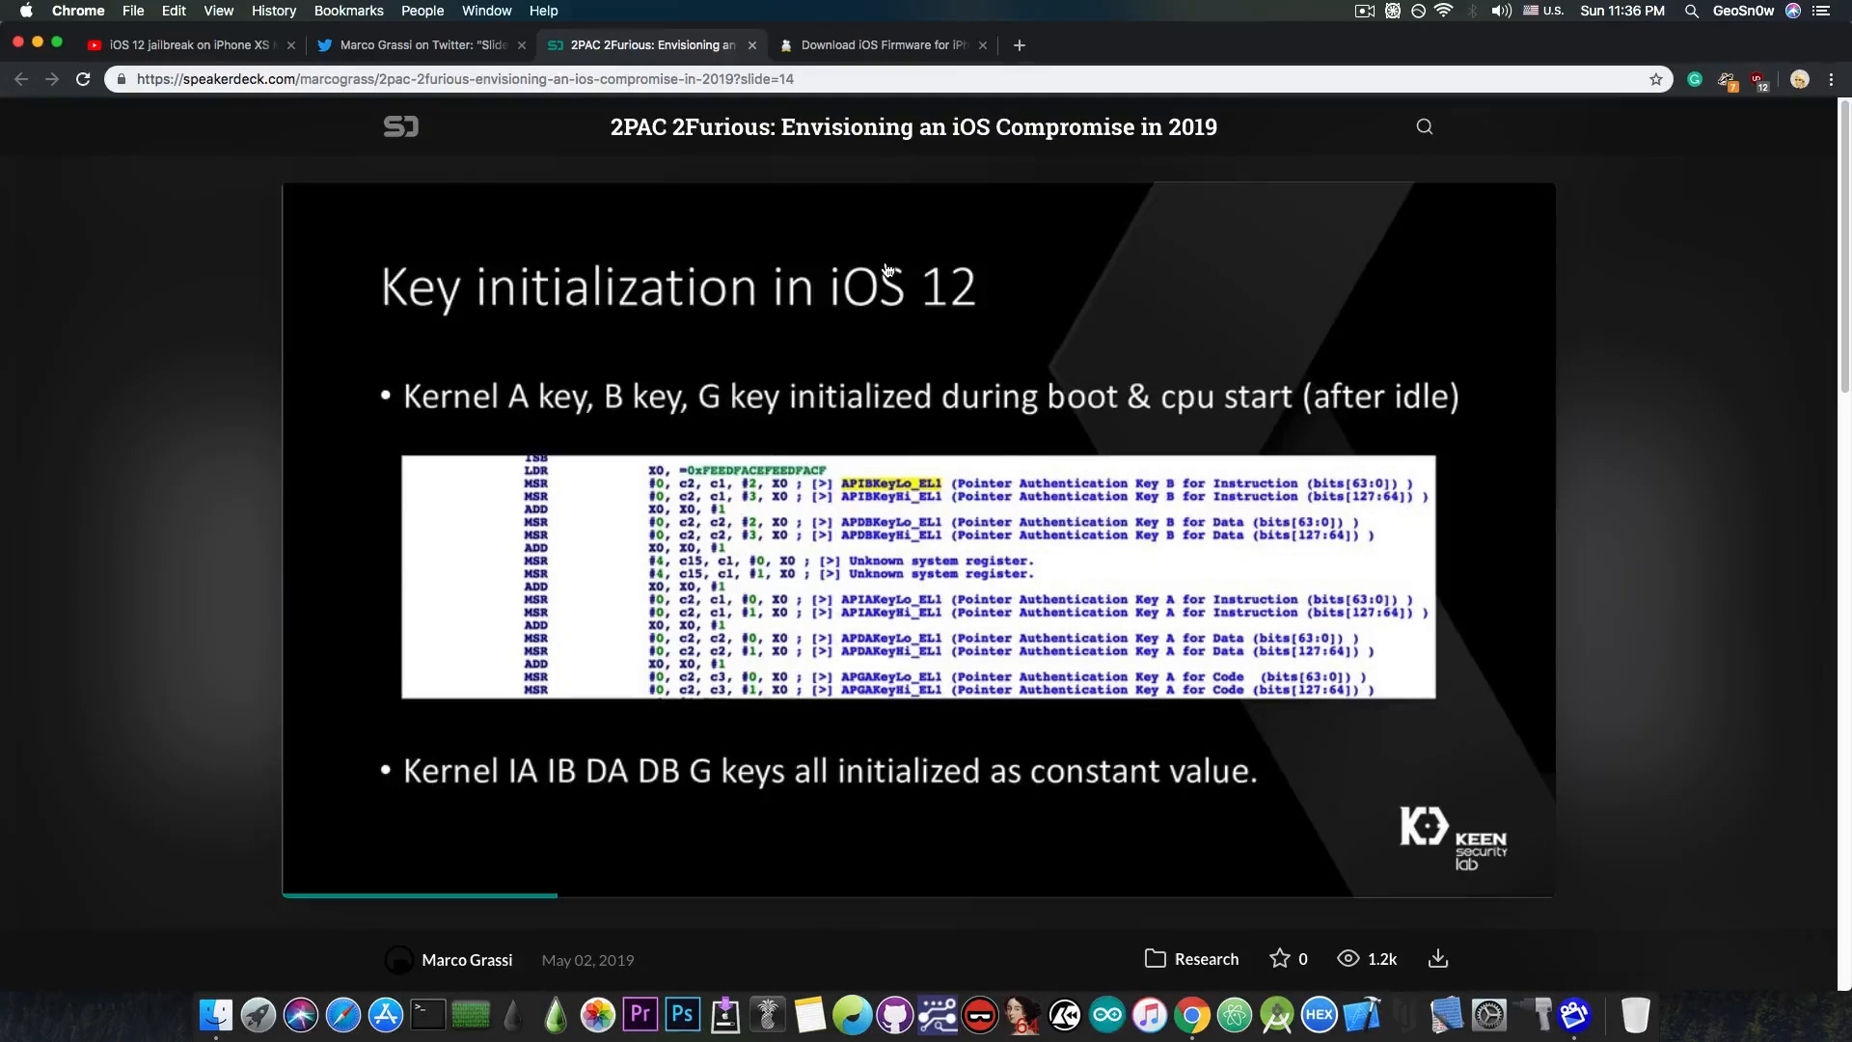
# - Advance through the key initialization and Objective C pointer slides to slide 41, 'Demo'
pyautogui.press('Right')
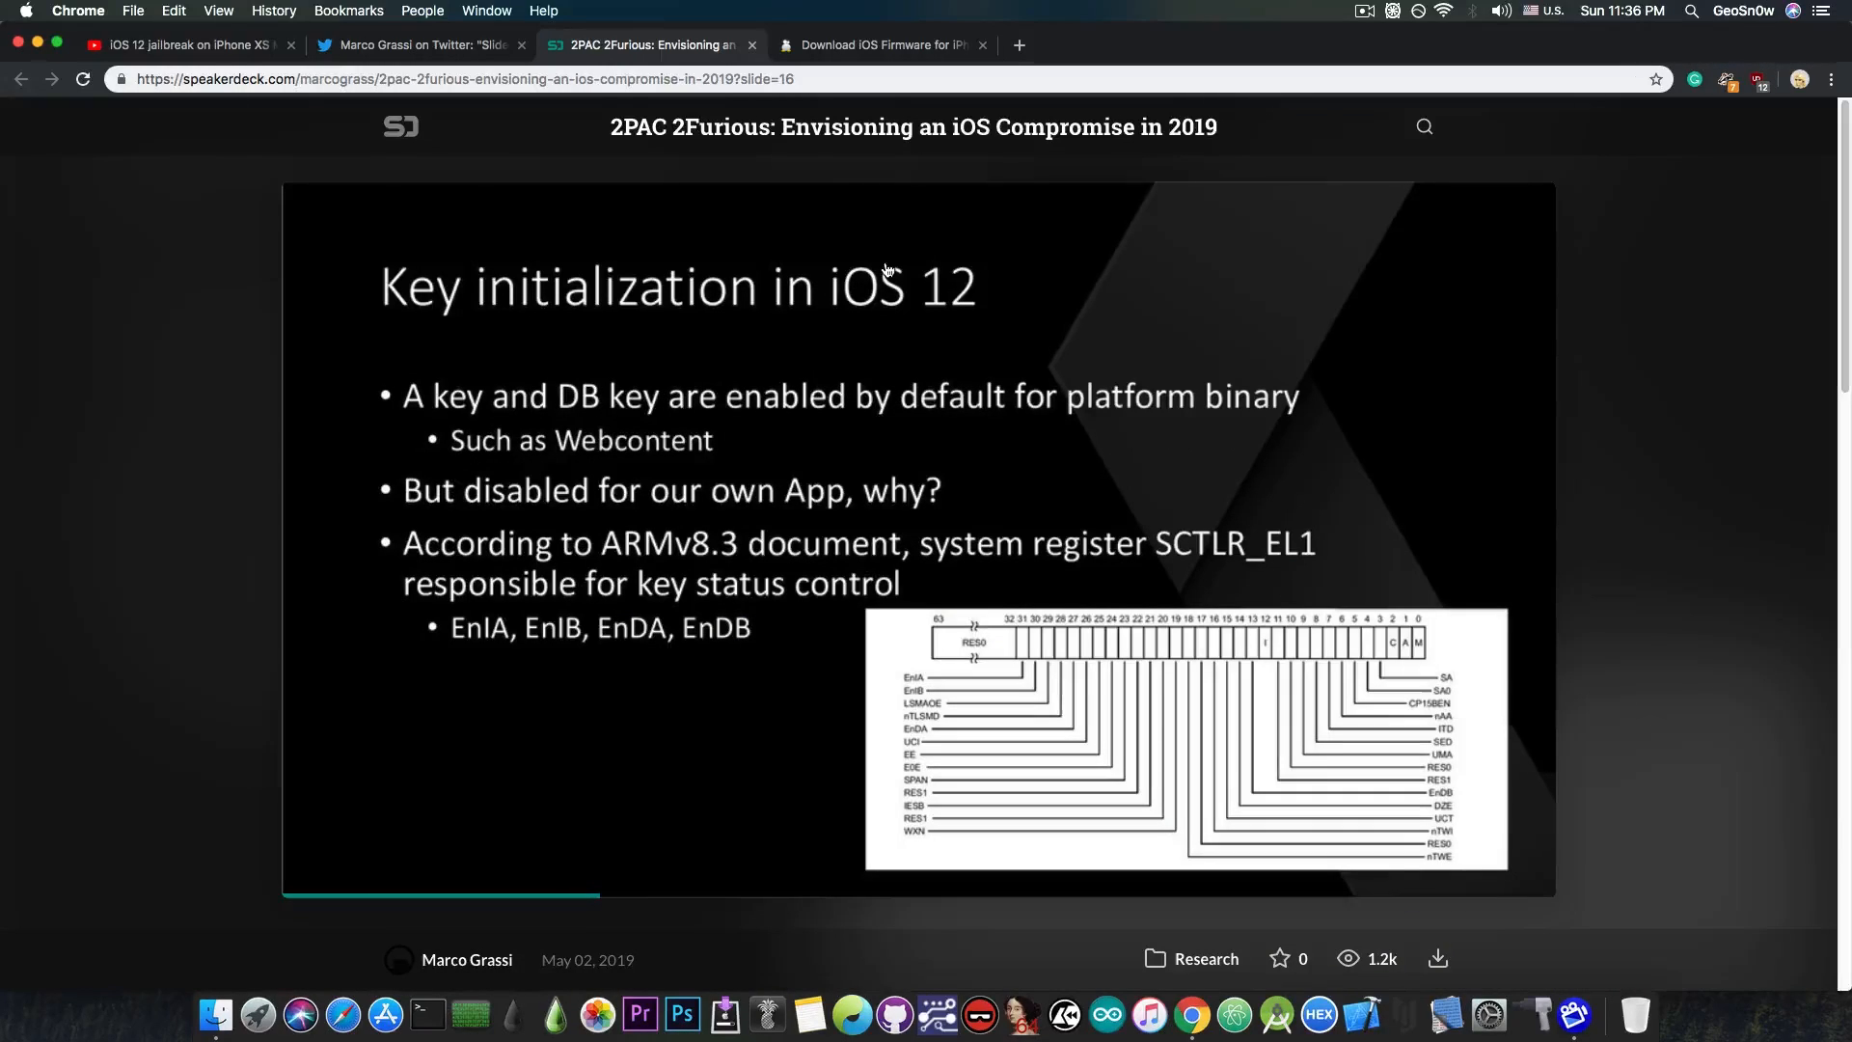
pyautogui.press('Right')
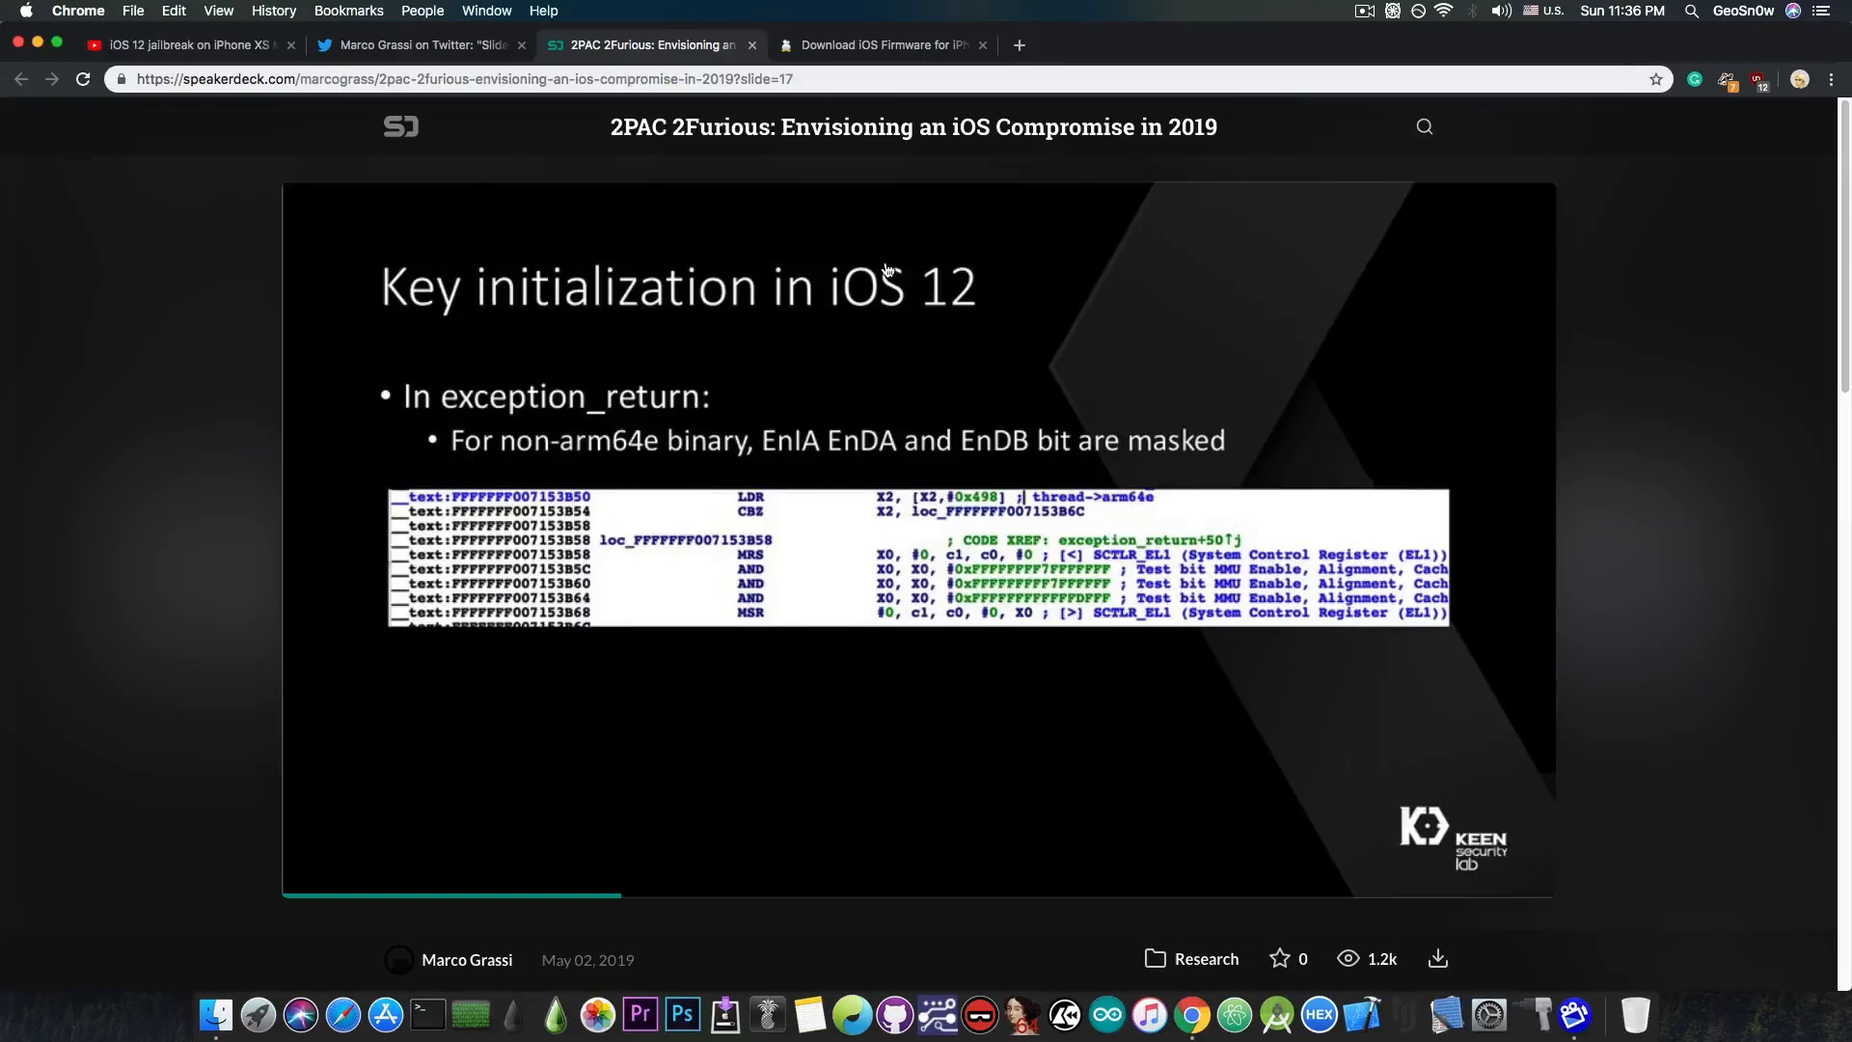
pyautogui.press('Right')
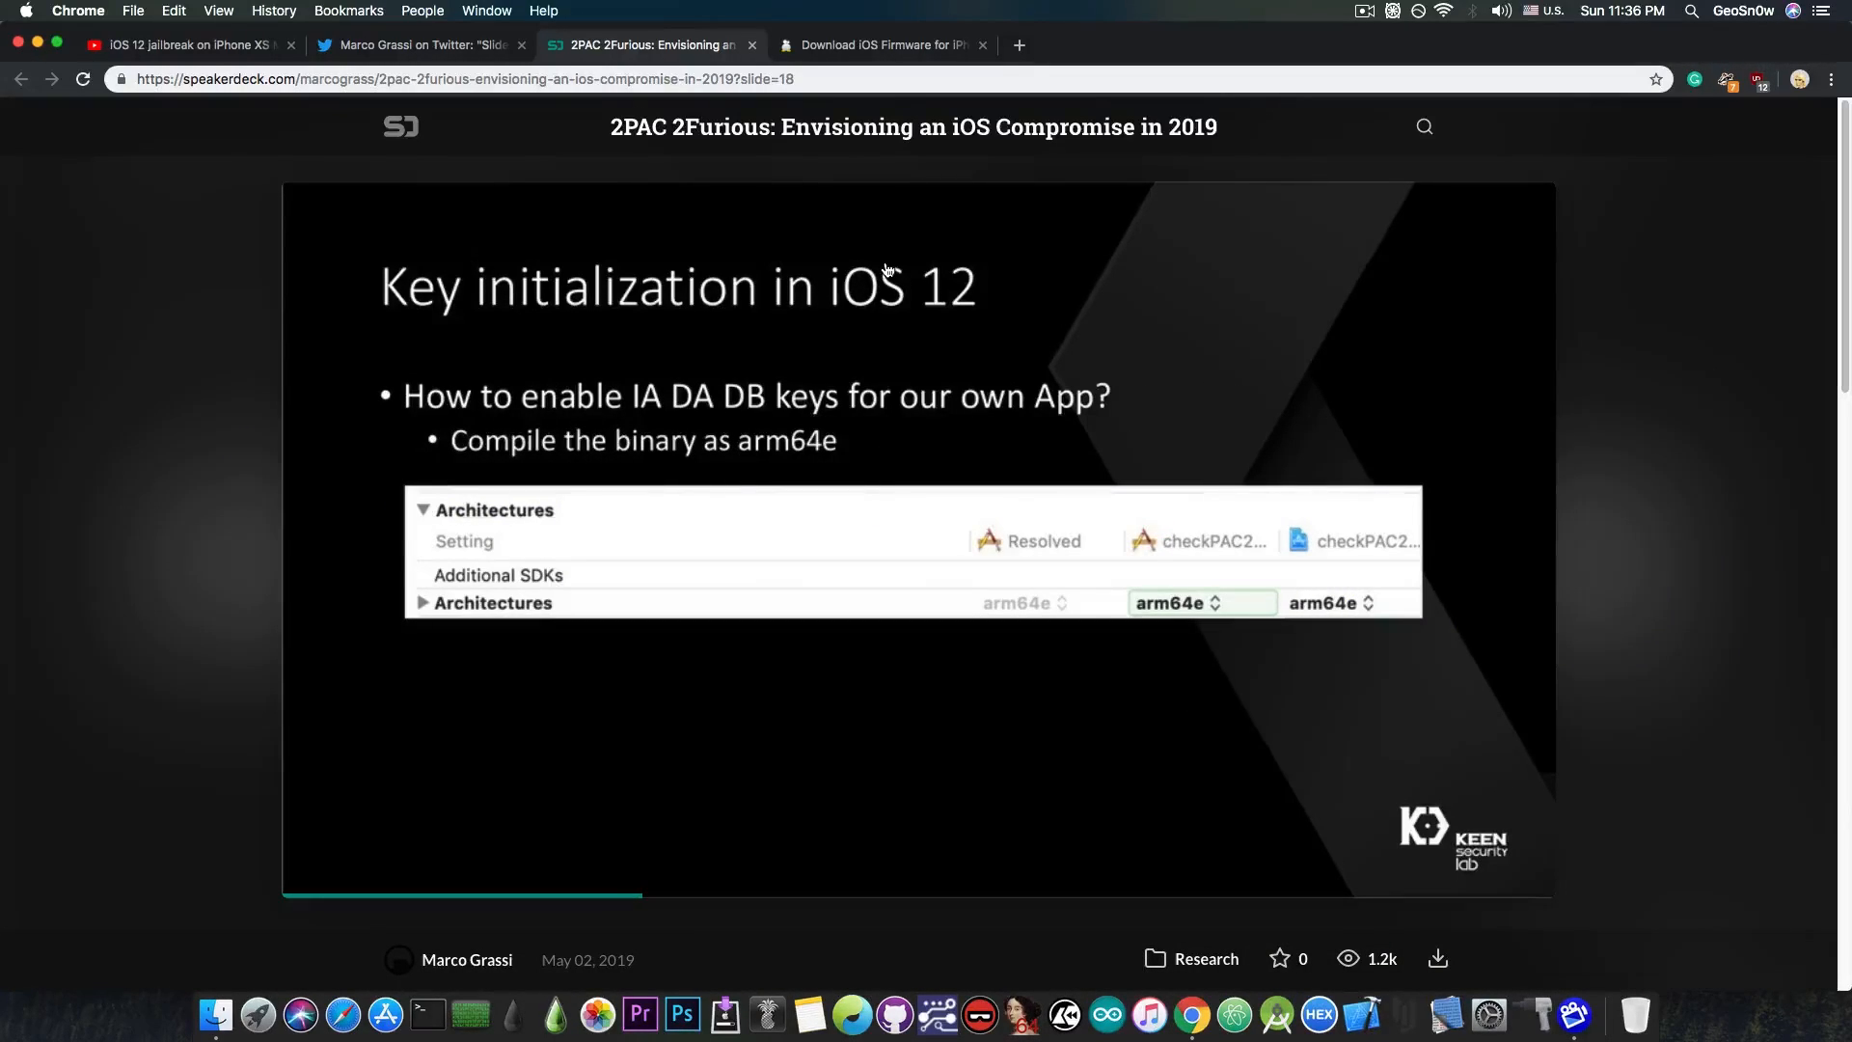
pyautogui.press('Right')
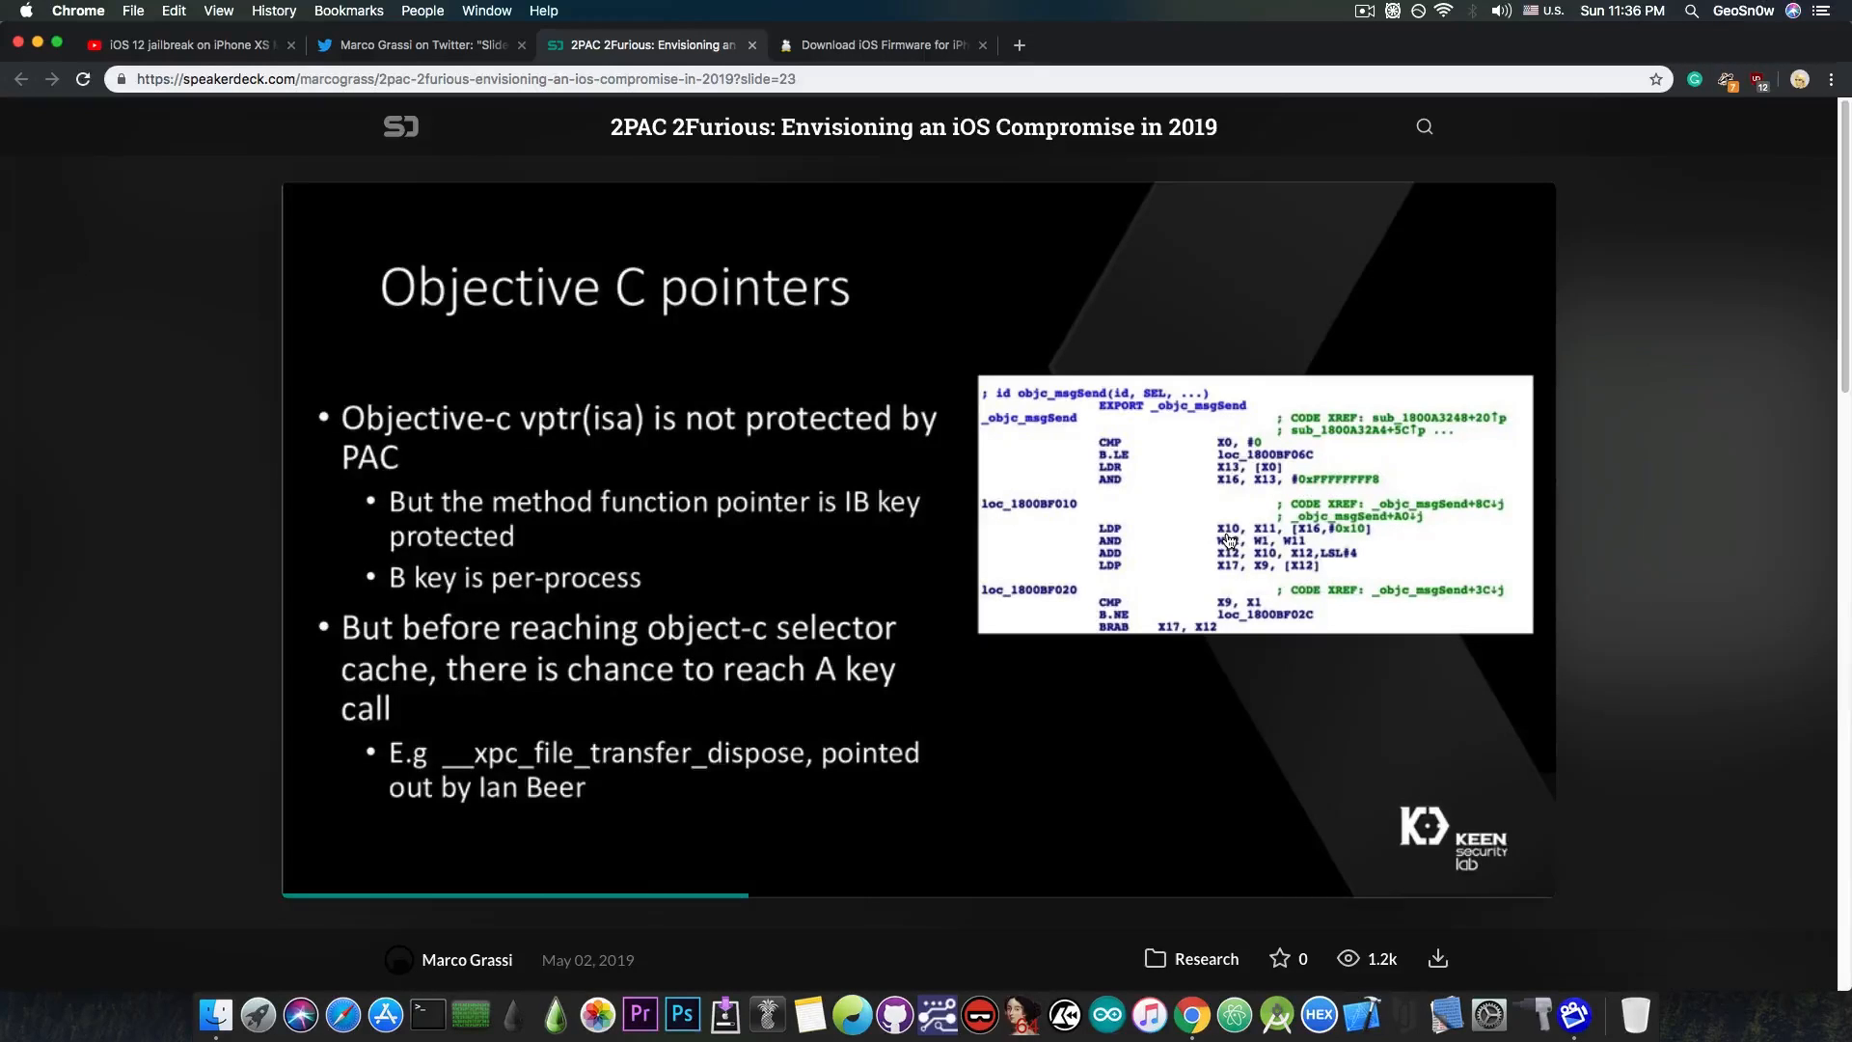
pyautogui.press('Right')
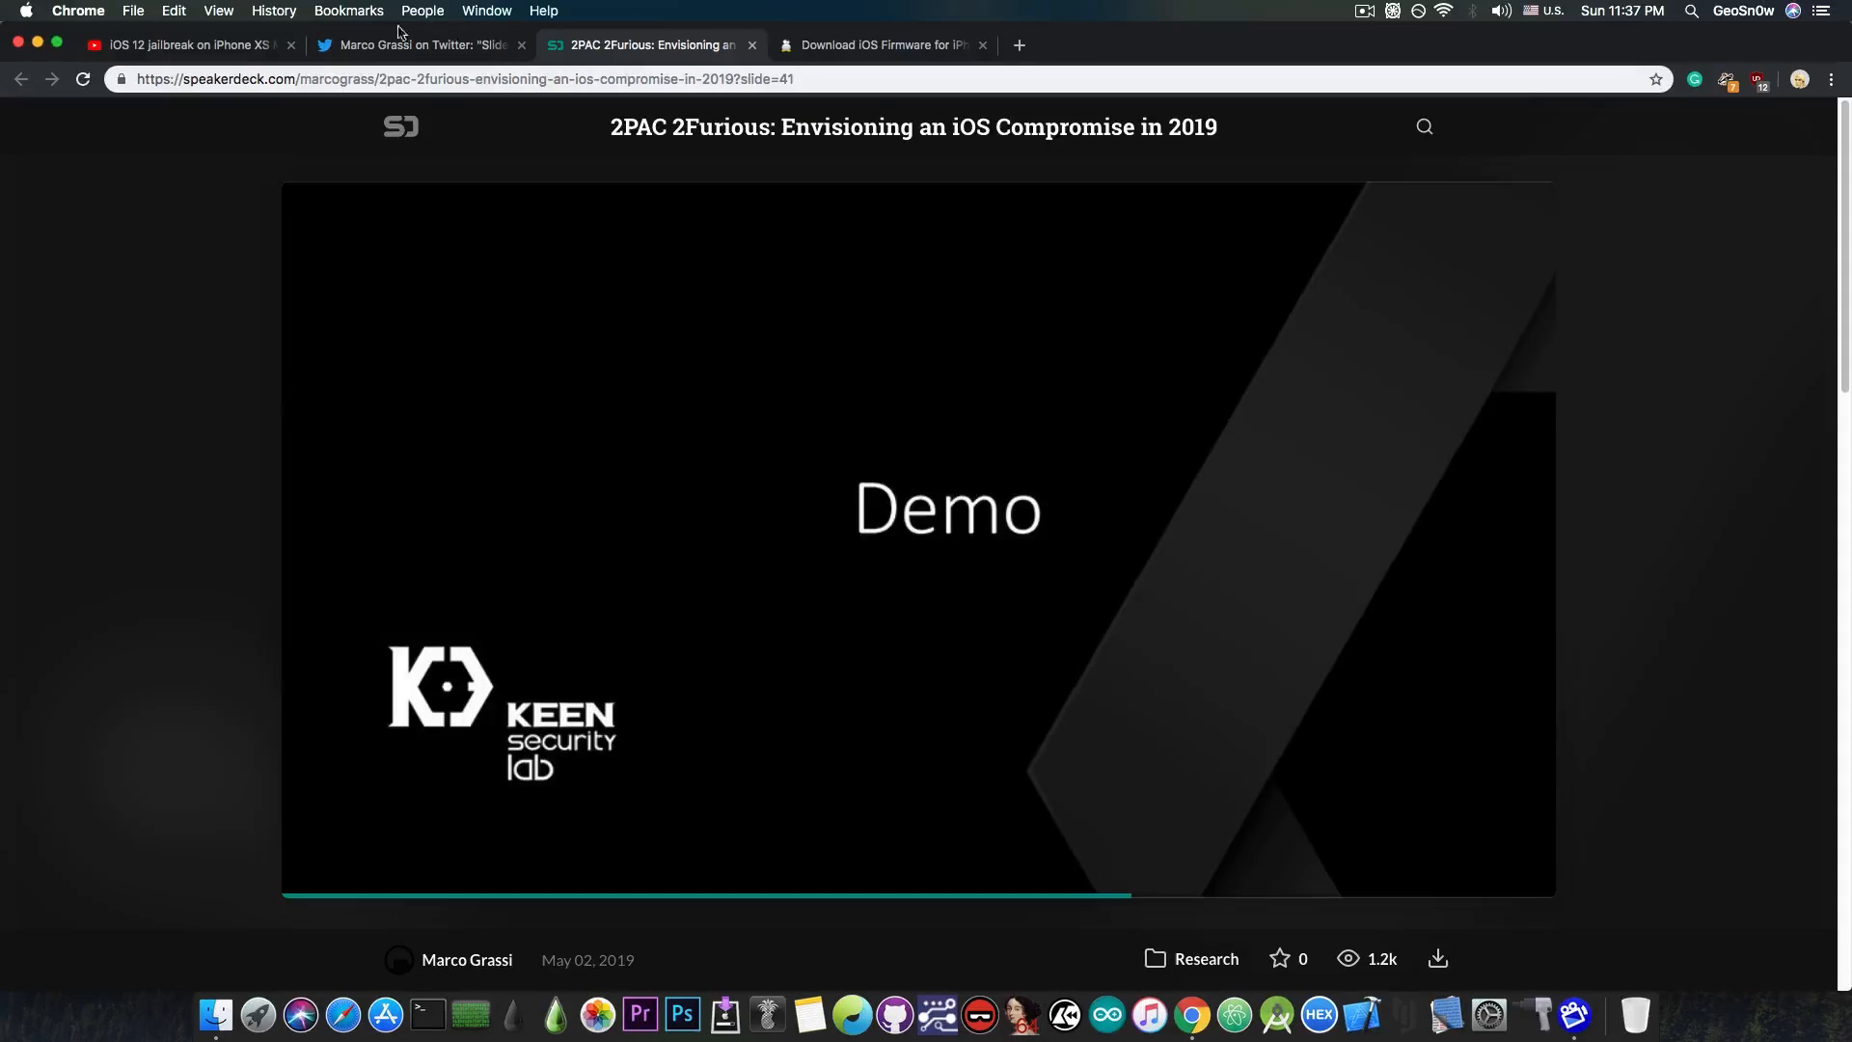
# - Glance at the YouTube demo, then refocus the deck to reach slide 44, 'Attacking the baseband in one slide'
pyautogui.click(183, 44)
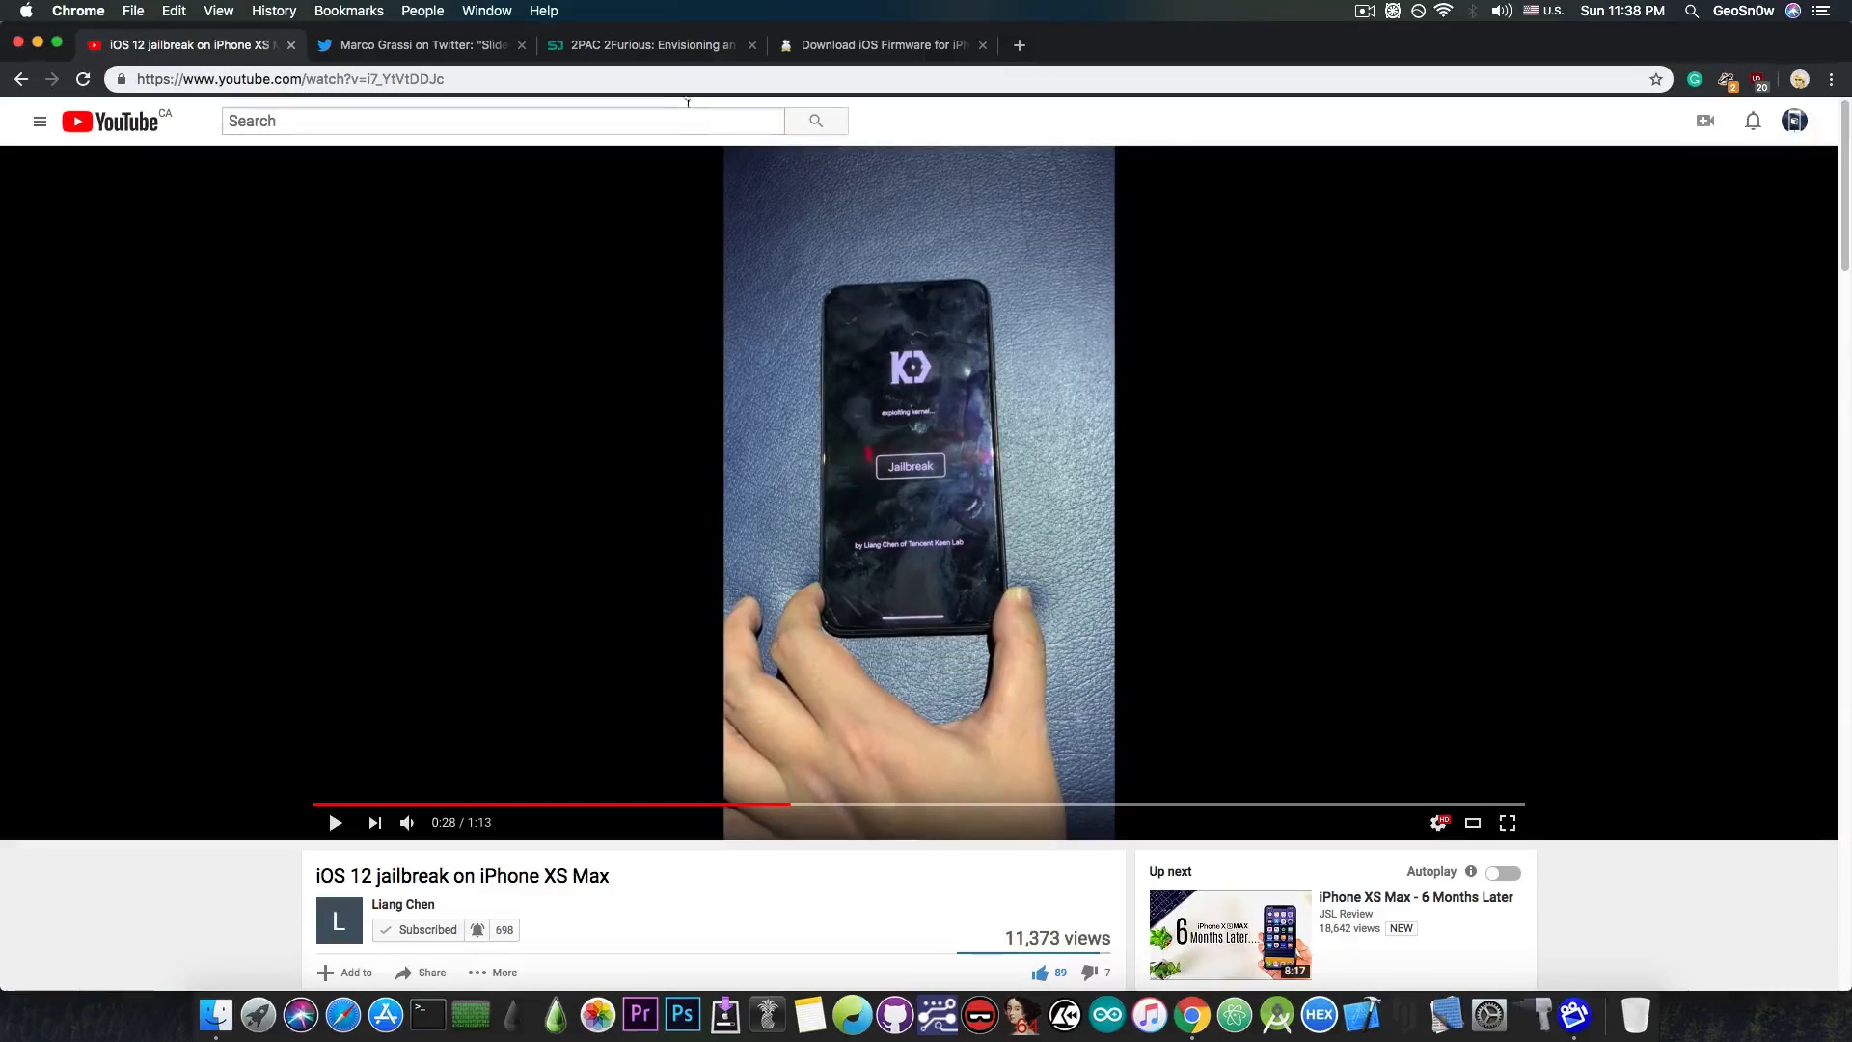
pyautogui.click(648, 44)
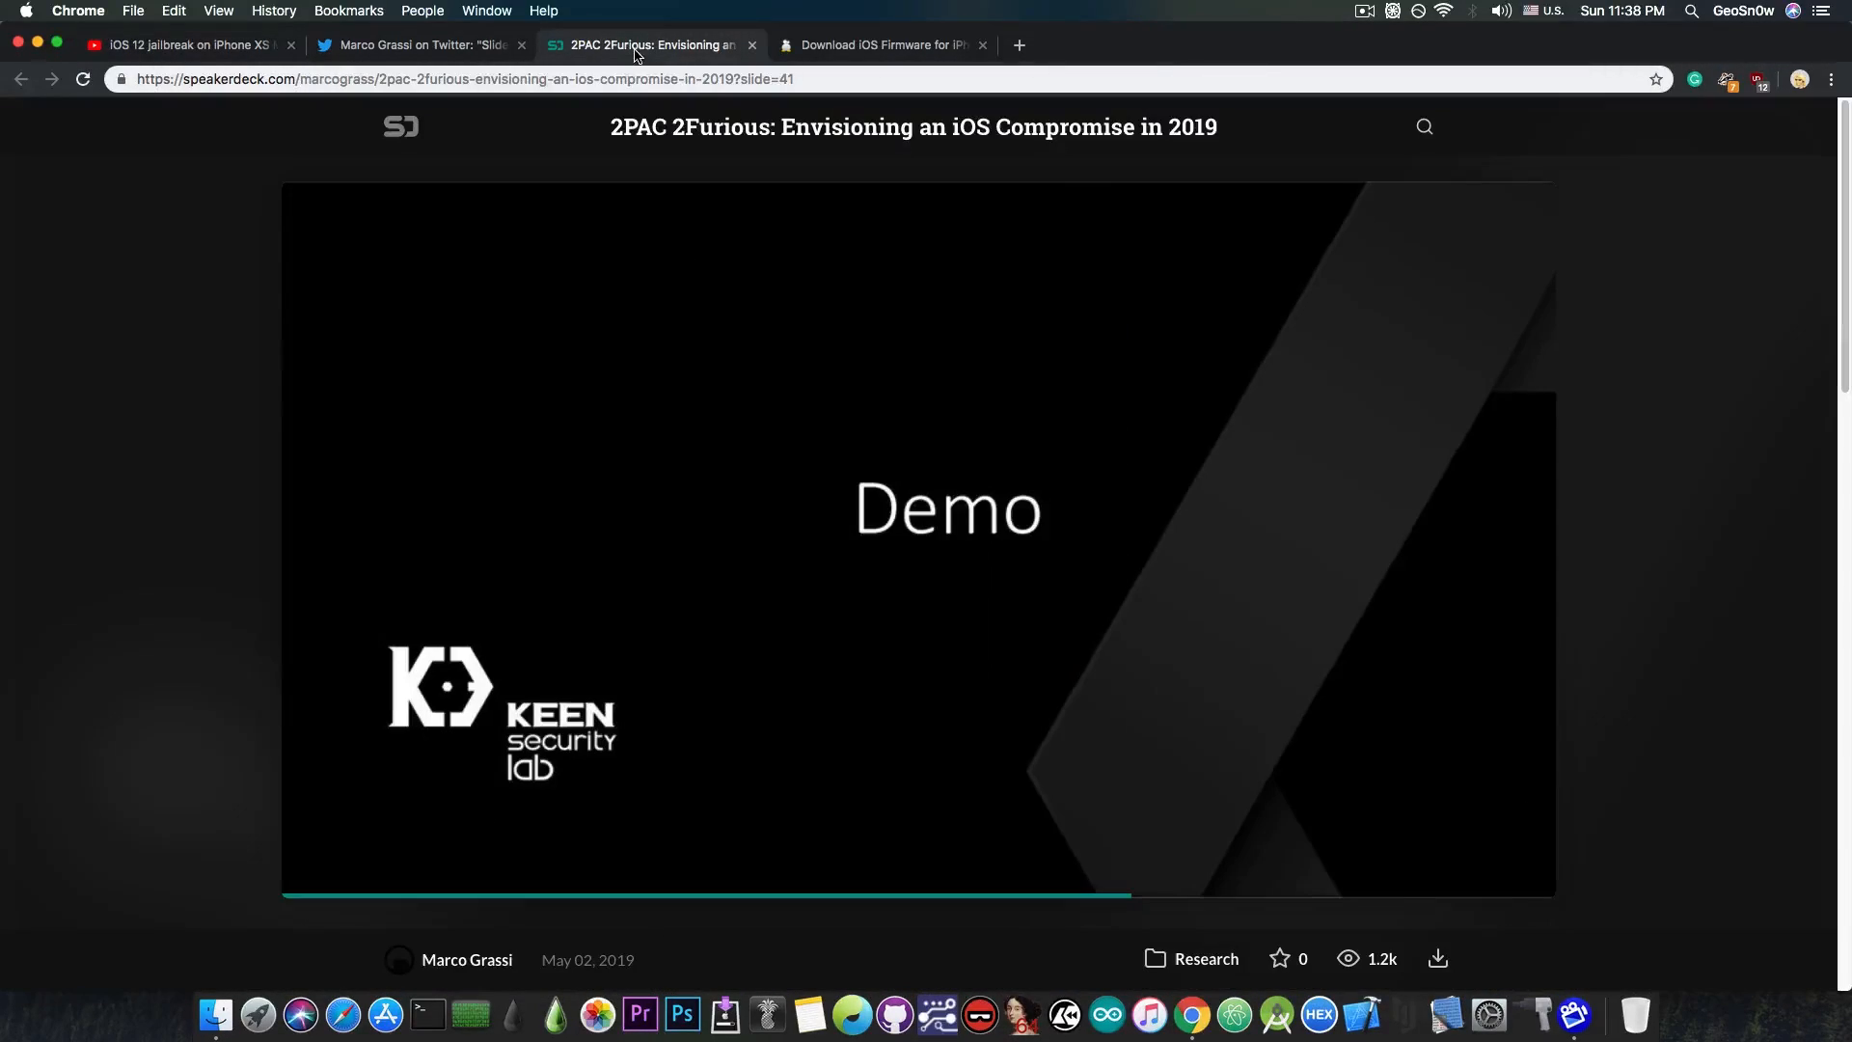
pyautogui.click(931, 347)
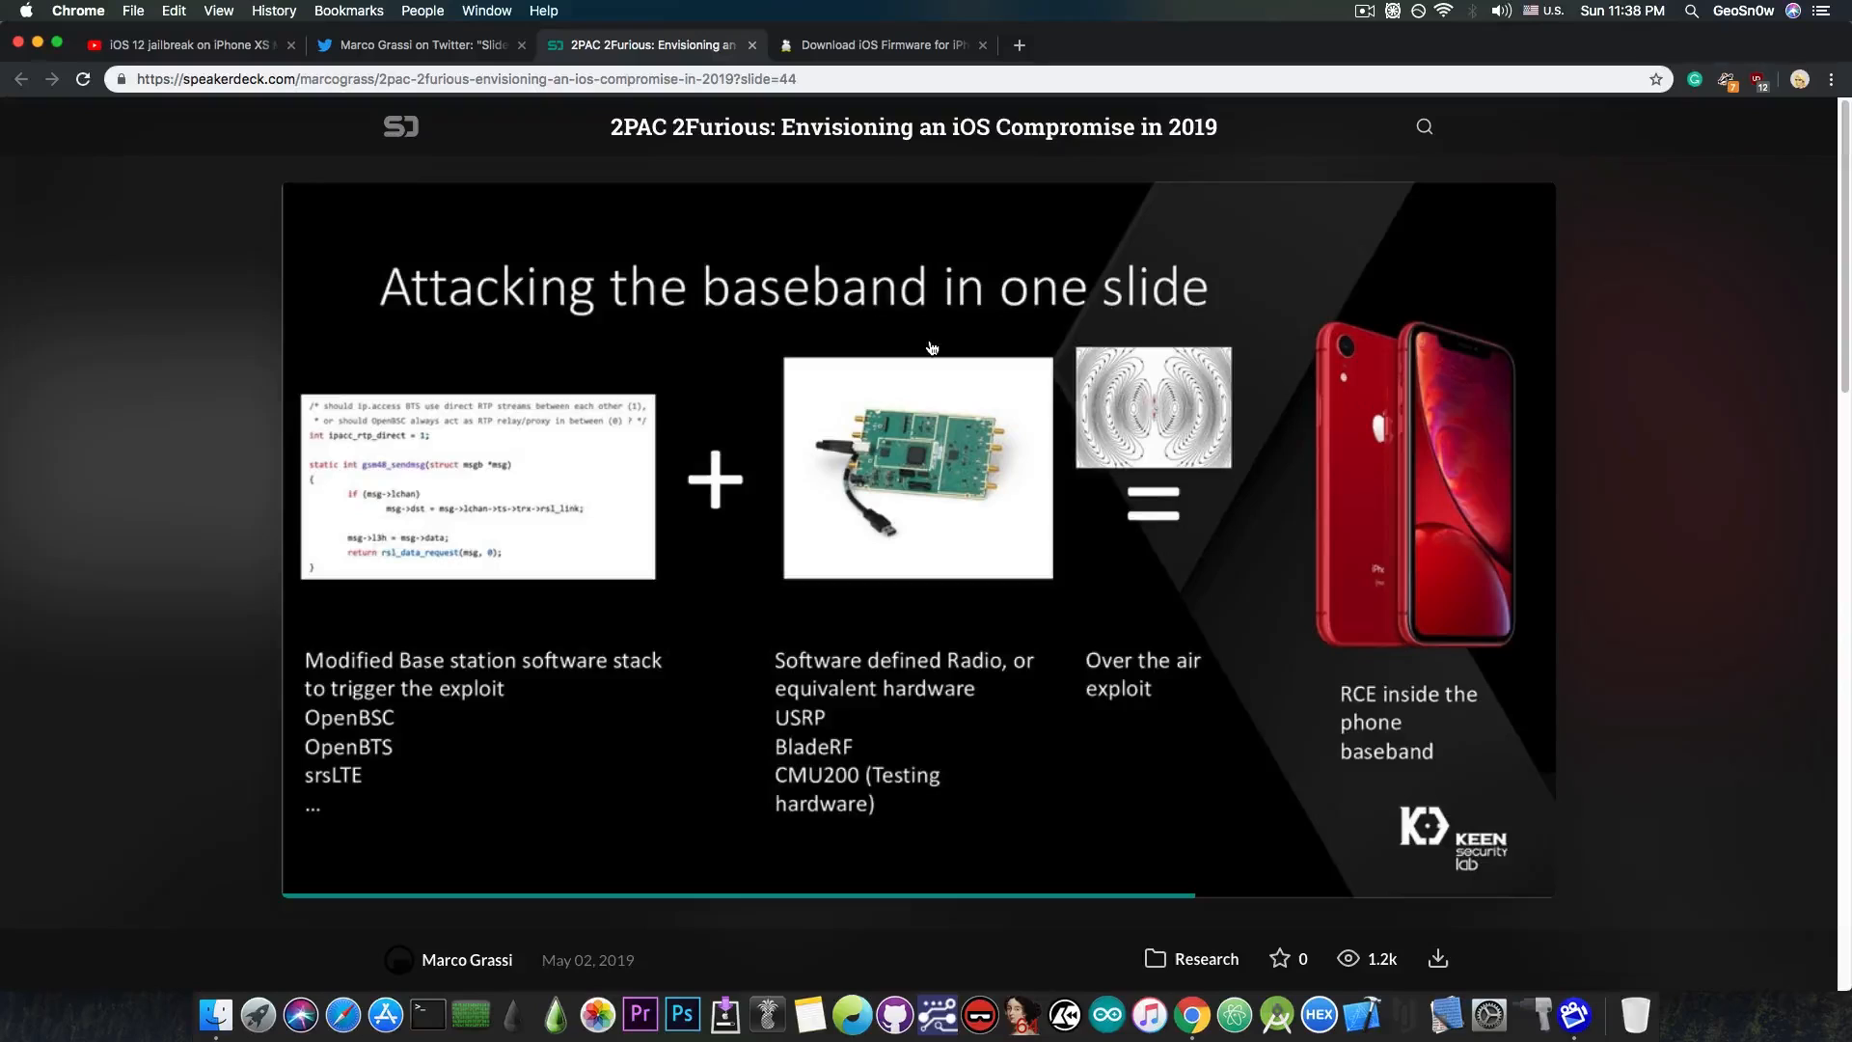
# - Reach the final slide 60, 'The future (guesses)', then show Marco Grassi's tweet sharing the slides
pyautogui.press('right')
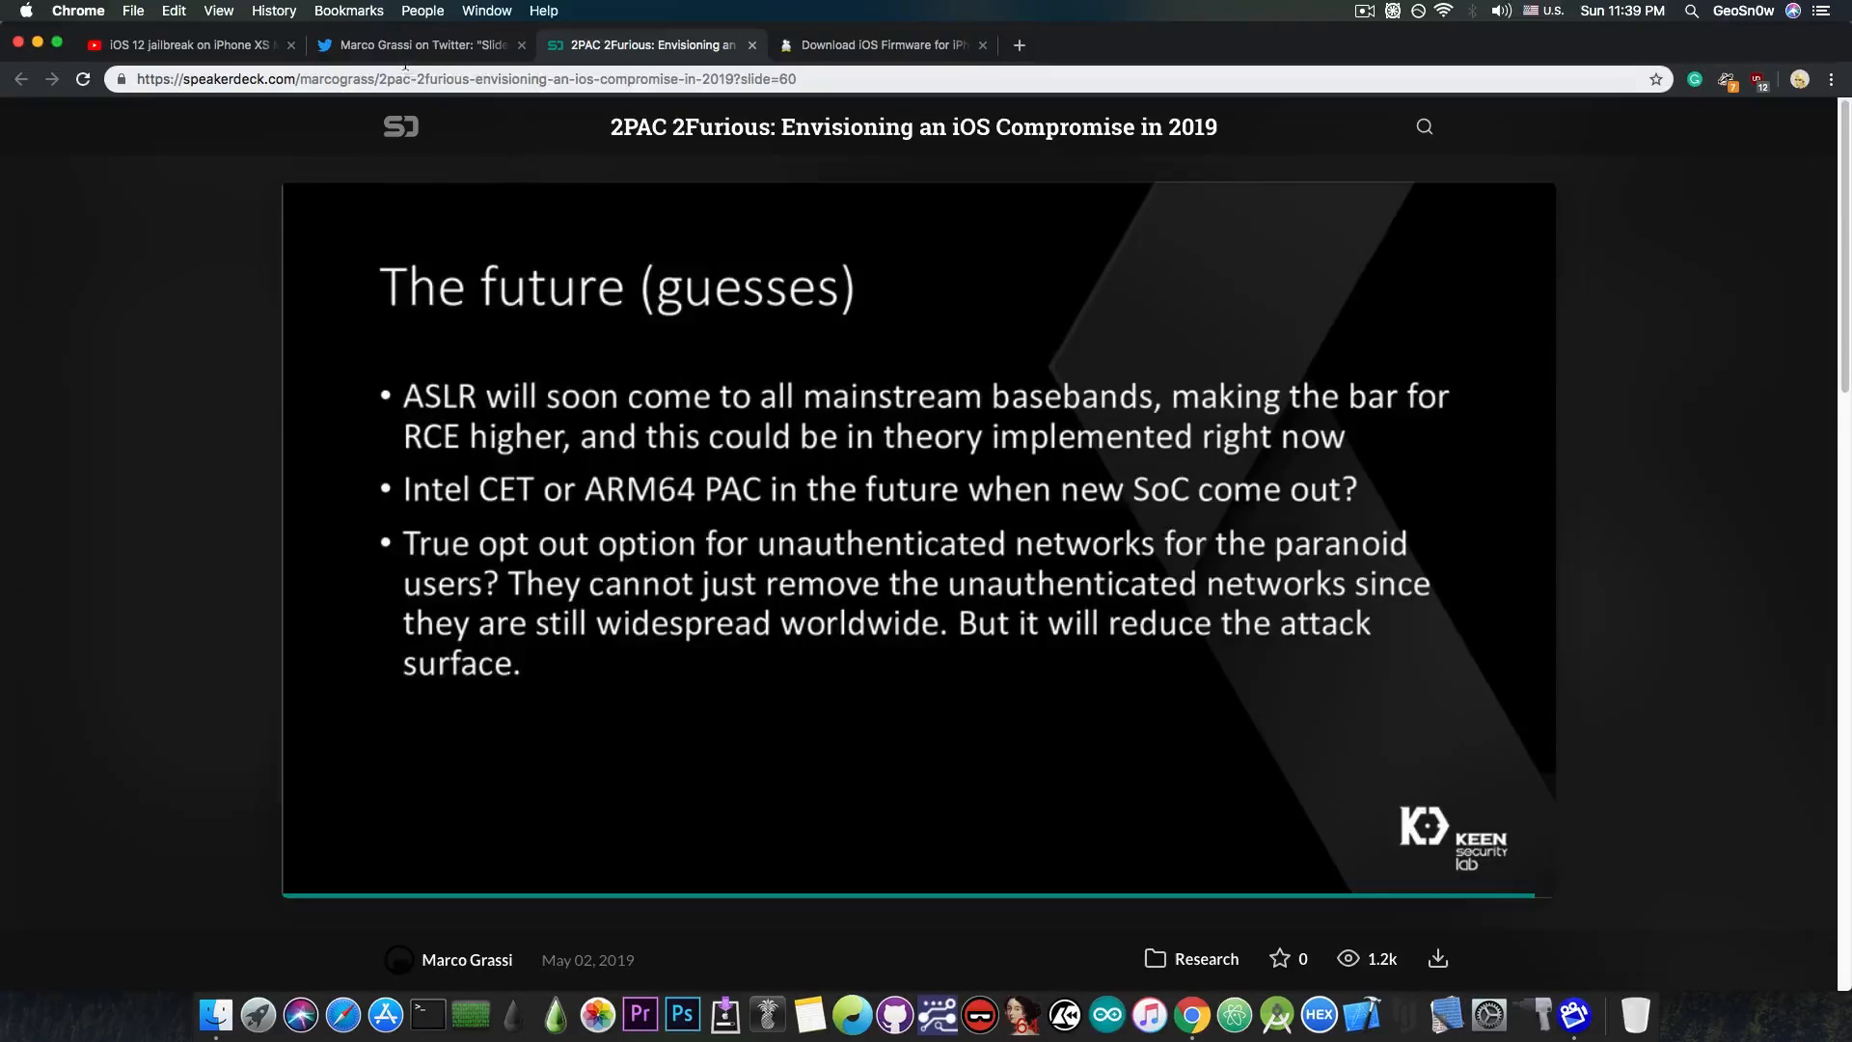
pyautogui.click(419, 44)
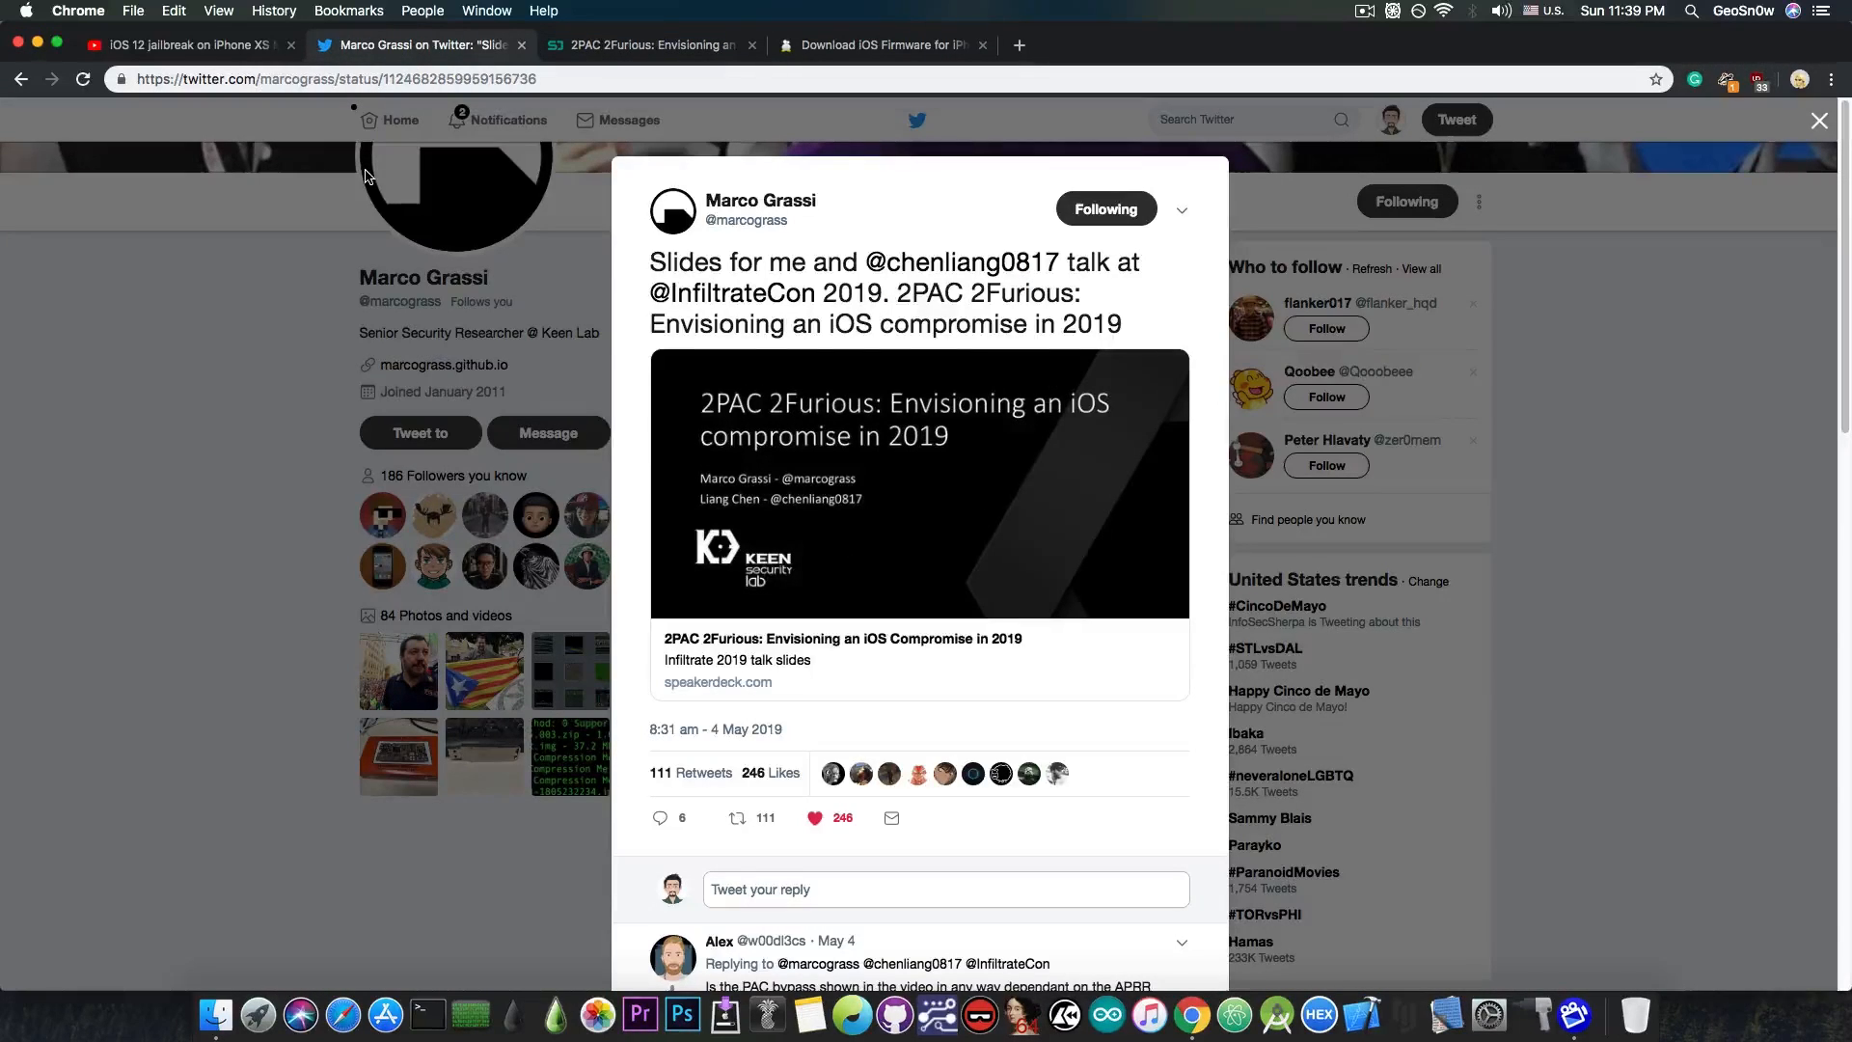